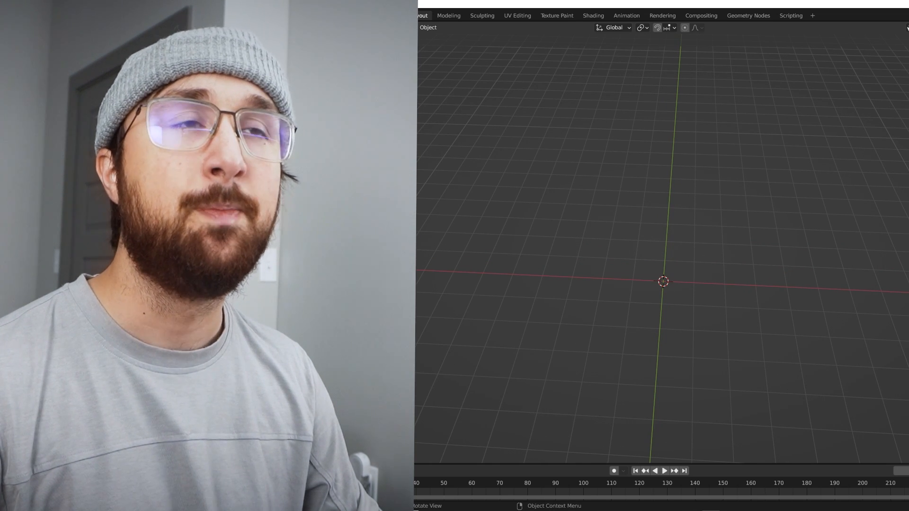
In the Geometry Nodes workspace, clear the old nodes and add a Volume Cube node
left_click(748, 15)
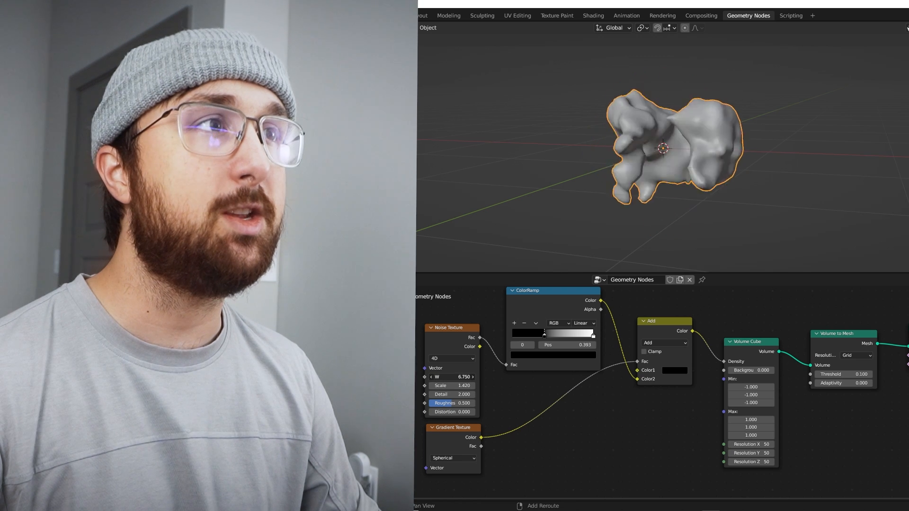
left_click_drag(440, 377, 458, 376)
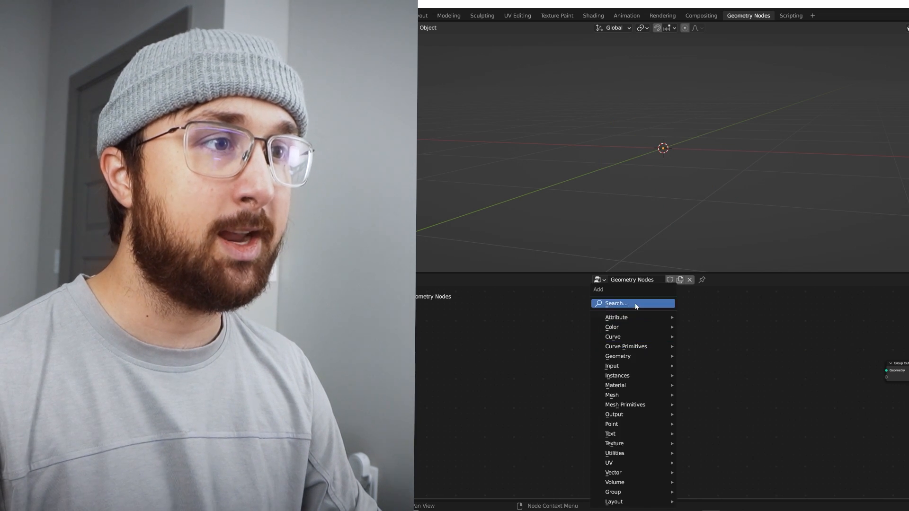
type("vol")
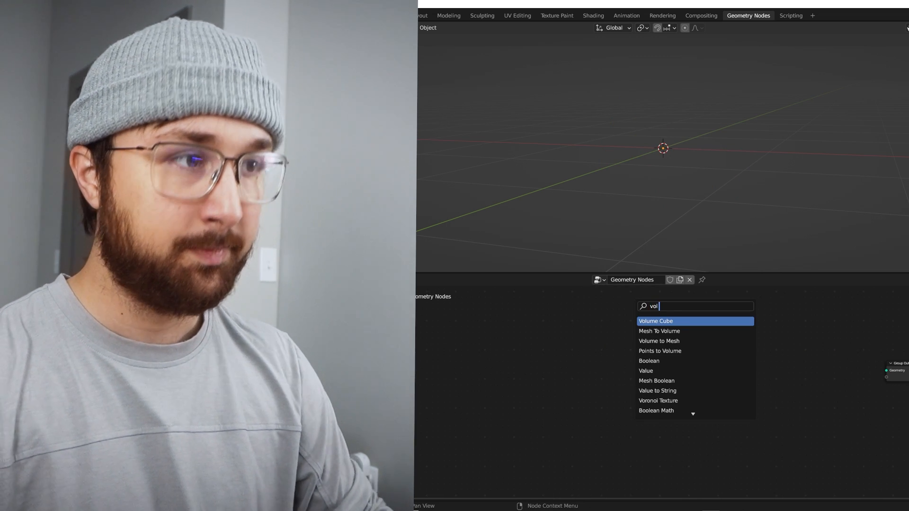
left_click(655, 321)
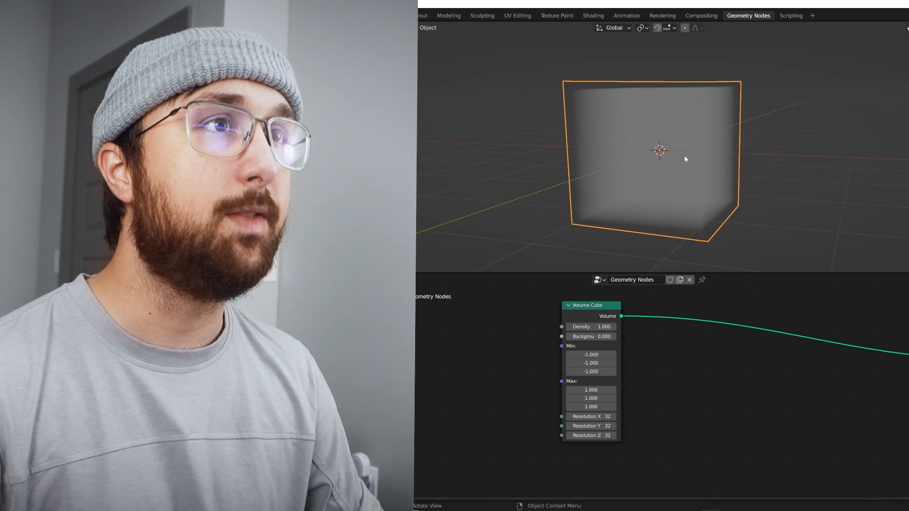
Add a Volume to Mesh node after the Volume Cube
key("shift+a")
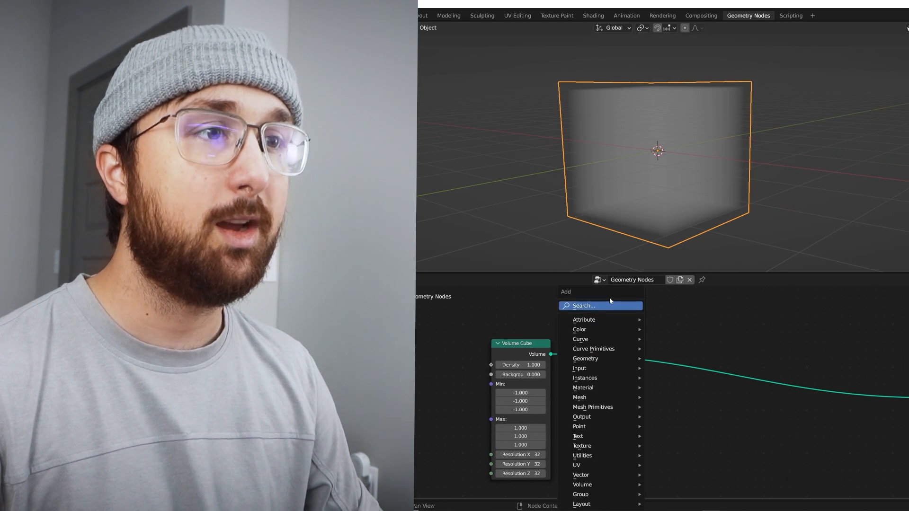
type("vol")
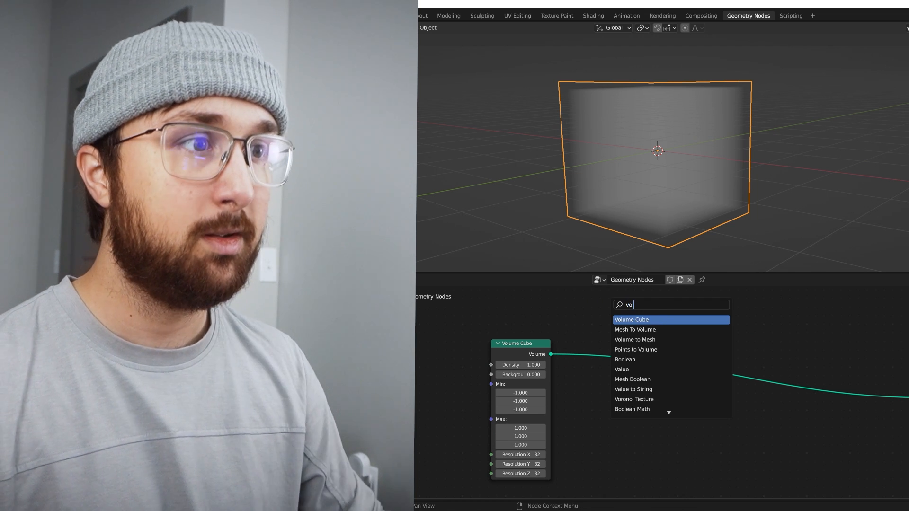
left_click(635, 340)
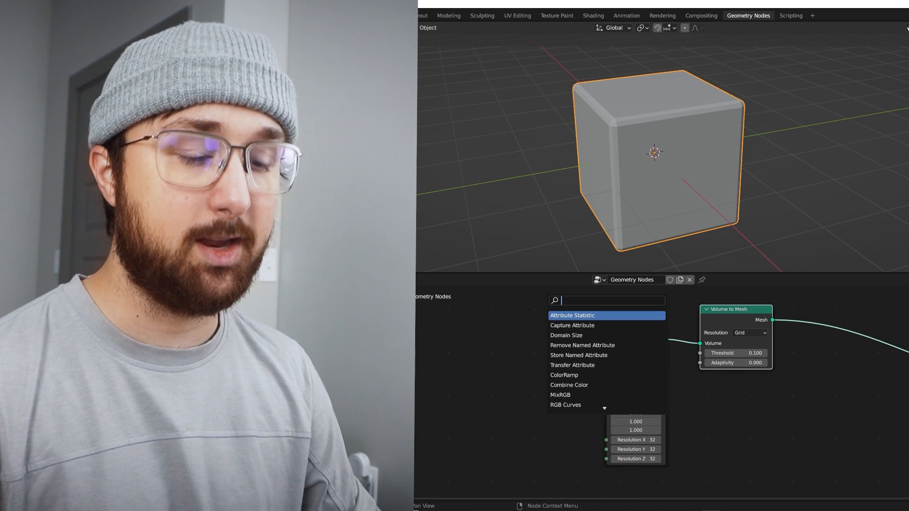
Drive Volume Cube density with 4D Noise Texture through a tightened ColorRamp, shaded smooth
left_click(563, 374)
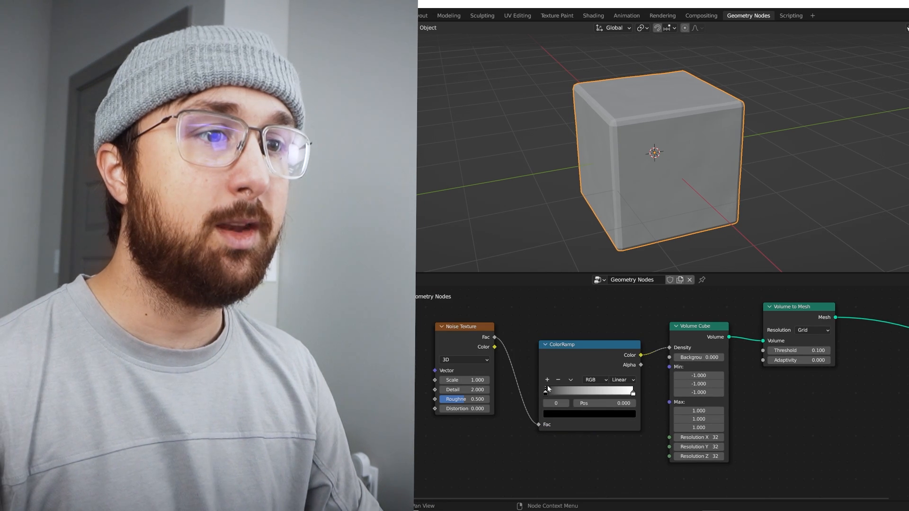
left_click_drag(548, 390, 587, 390)
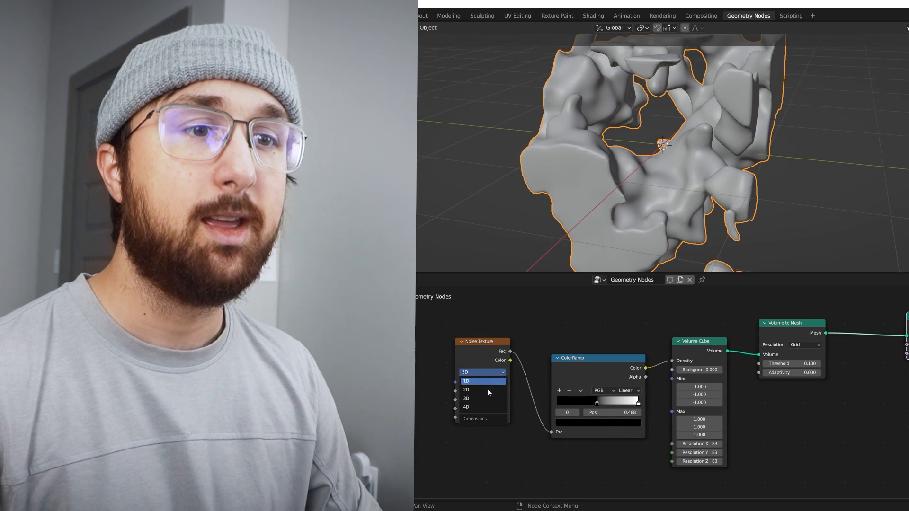
left_click(465, 407)
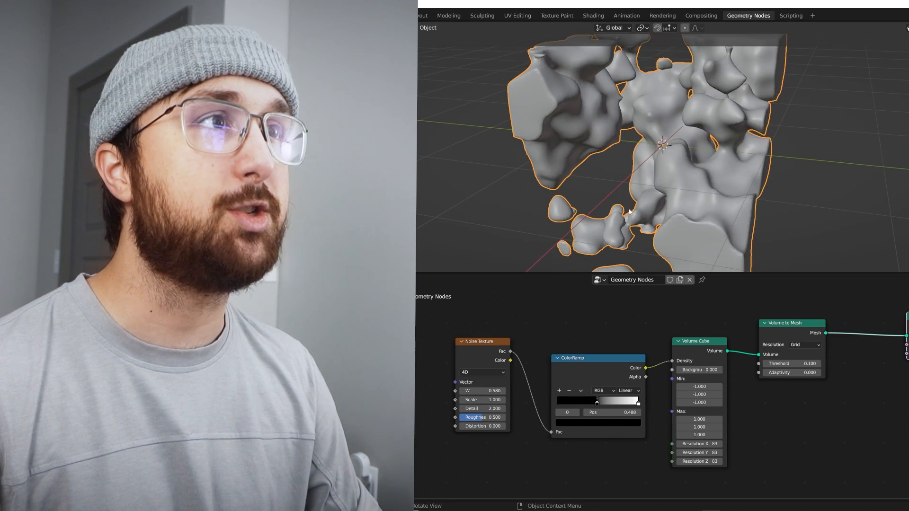
left_click_drag(480, 390, 498, 391)
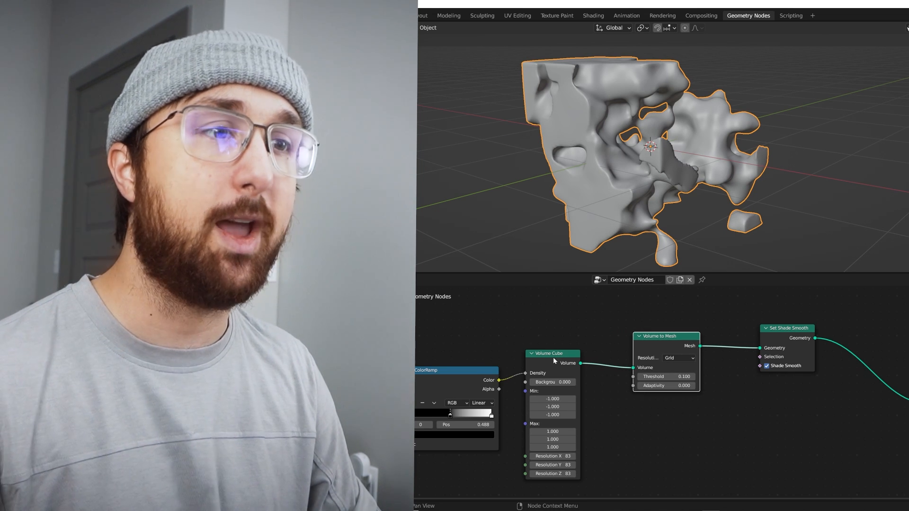
left_click_drag(552, 353, 563, 328)
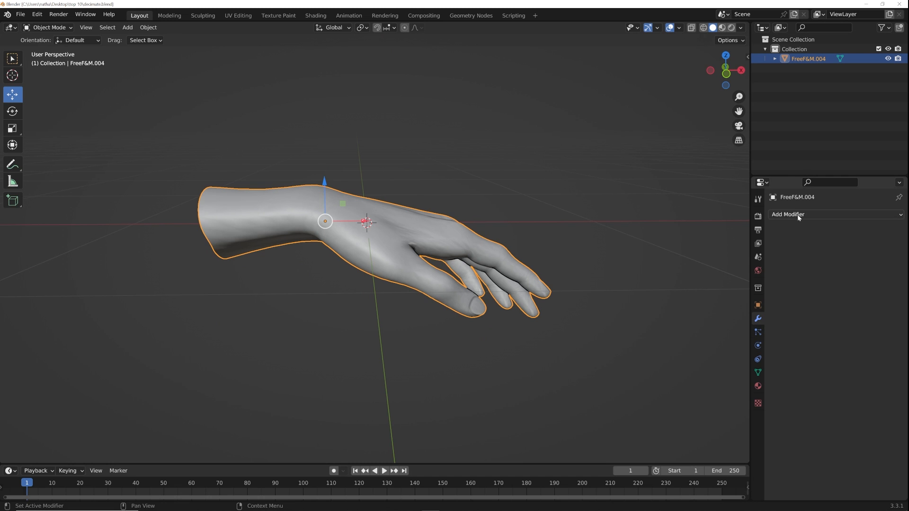
Add a Decimate modifier with X symmetry and ratio about 0.0129 (313 faces)
left_click(811, 214)
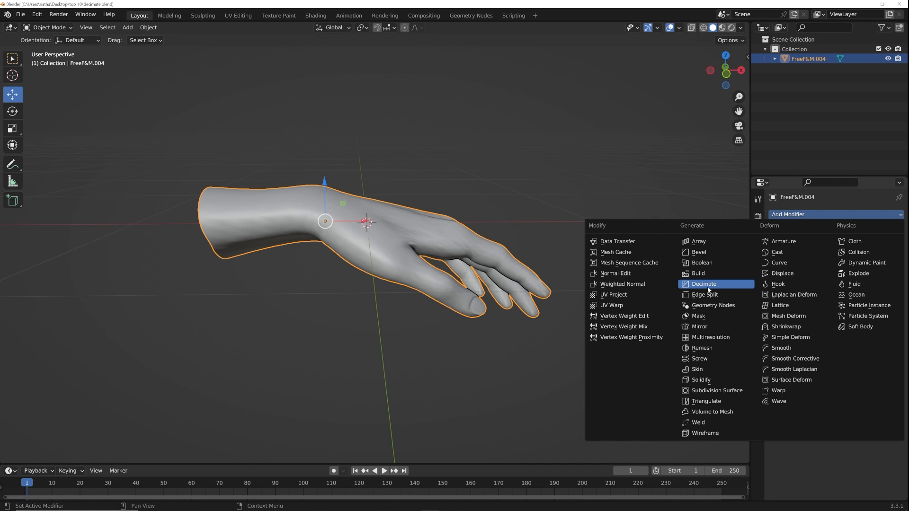
left_click(702, 283)
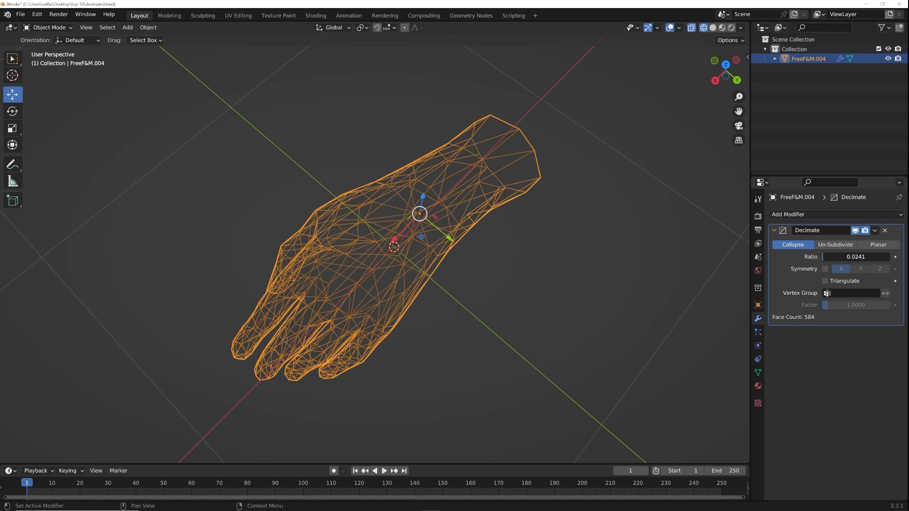
left_click_drag(855, 256, 863, 256)
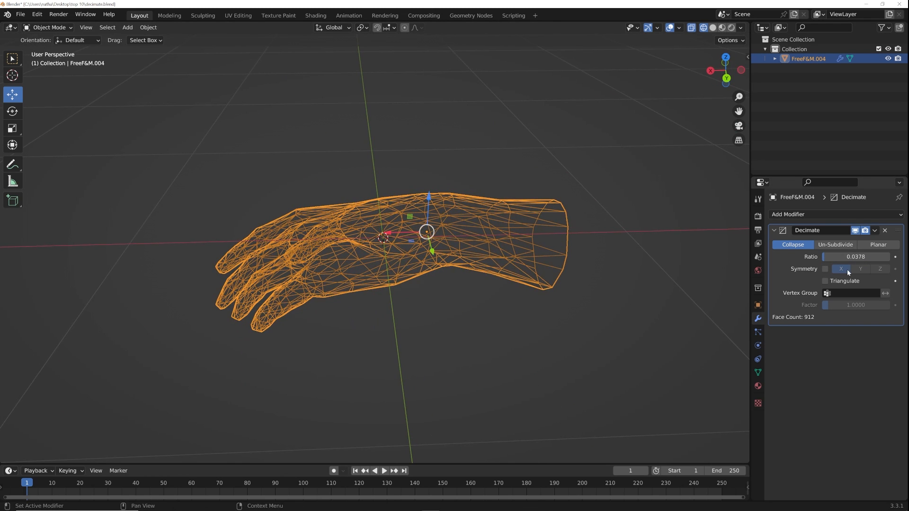
left_click(712, 28)
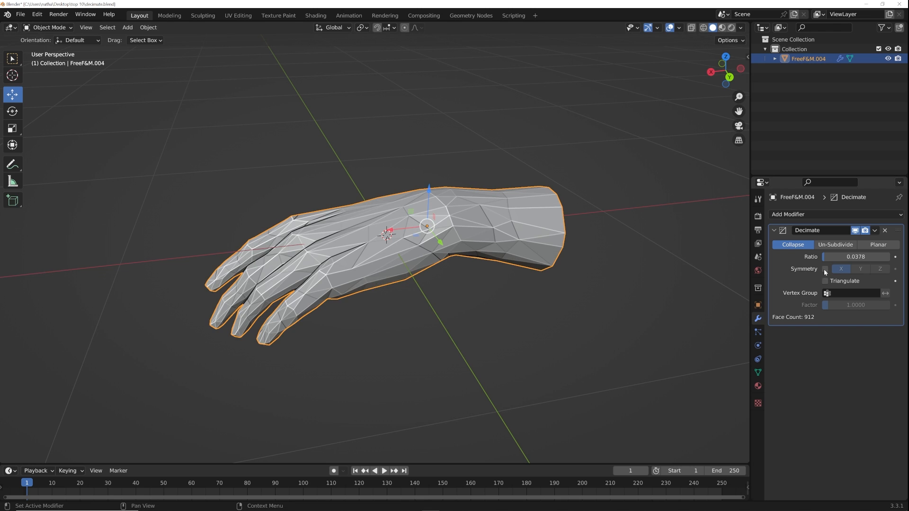
left_click_drag(870, 256, 840, 256)
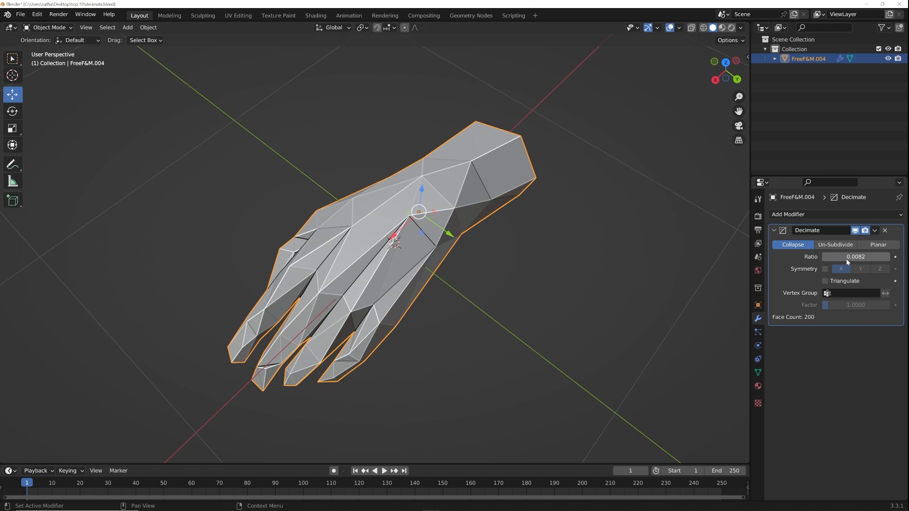
left_click_drag(854, 256, 880, 256)
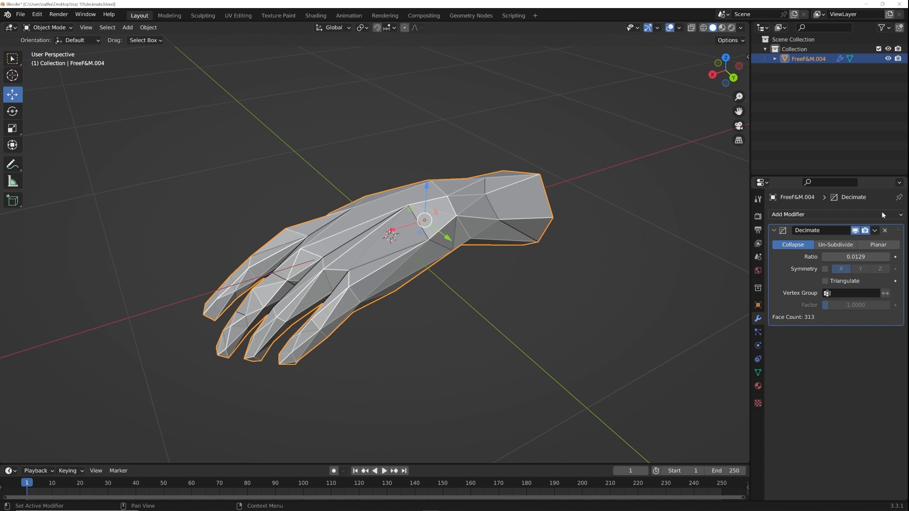
left_click(811, 214)
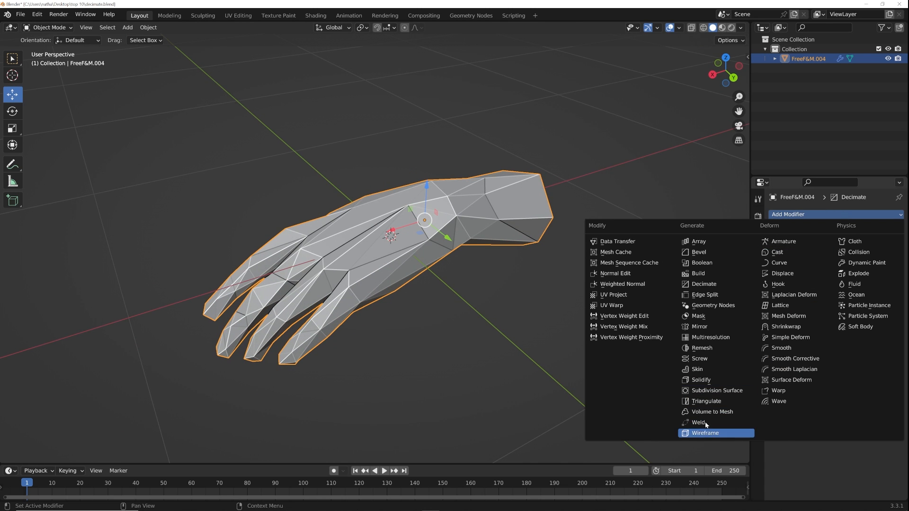
left_click(704, 433)
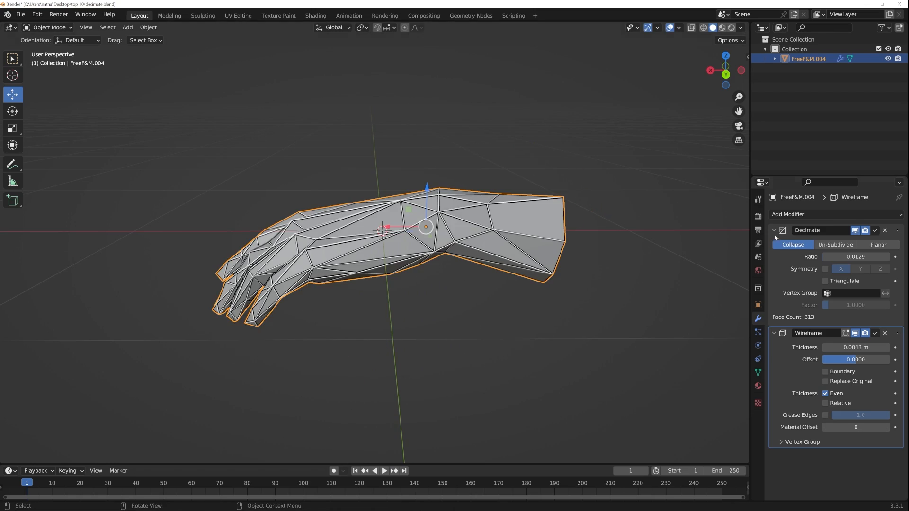
left_click(884, 333)
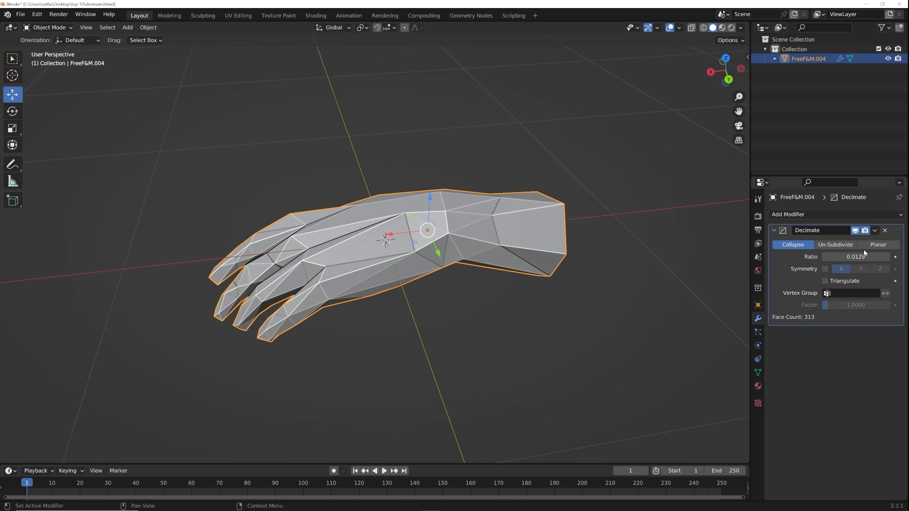
Switch Decimate to Planar with a 14° angle limit, leaving 586 faces
left_click(877, 244)
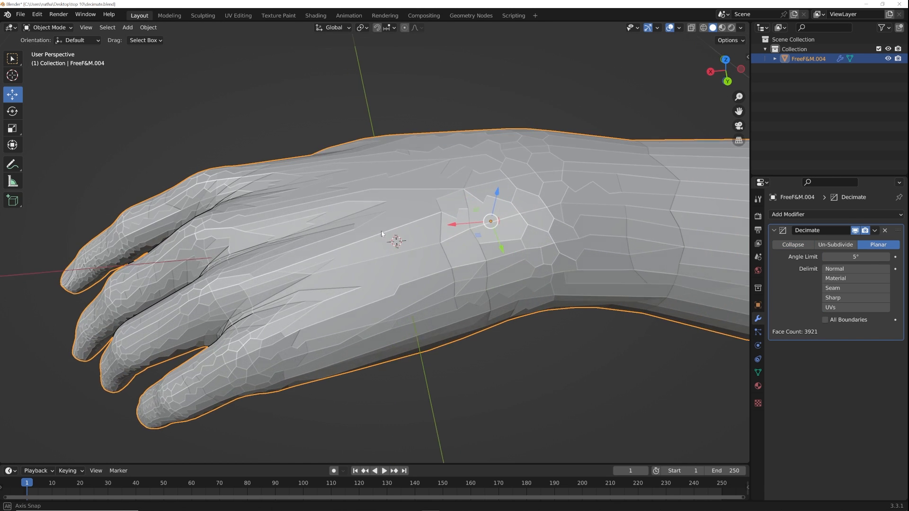
left_click_drag(855, 256, 883, 256)
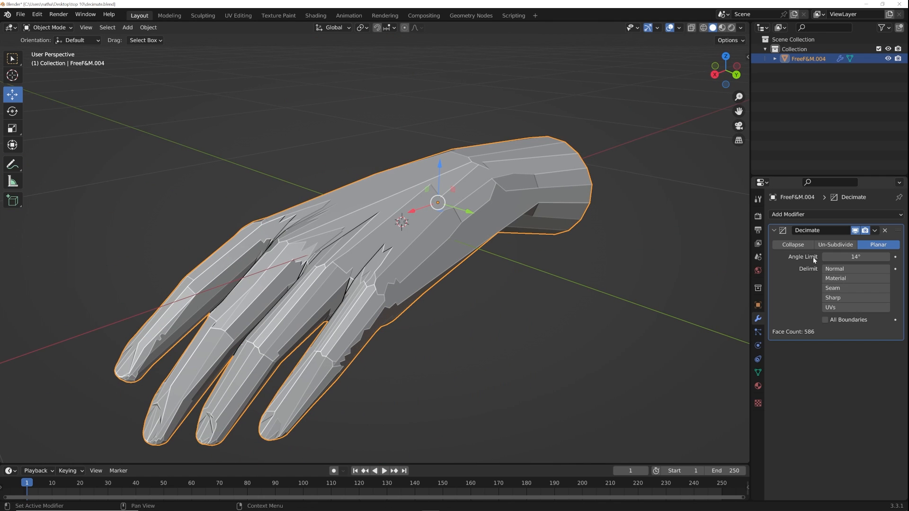
mouse_move(835, 244)
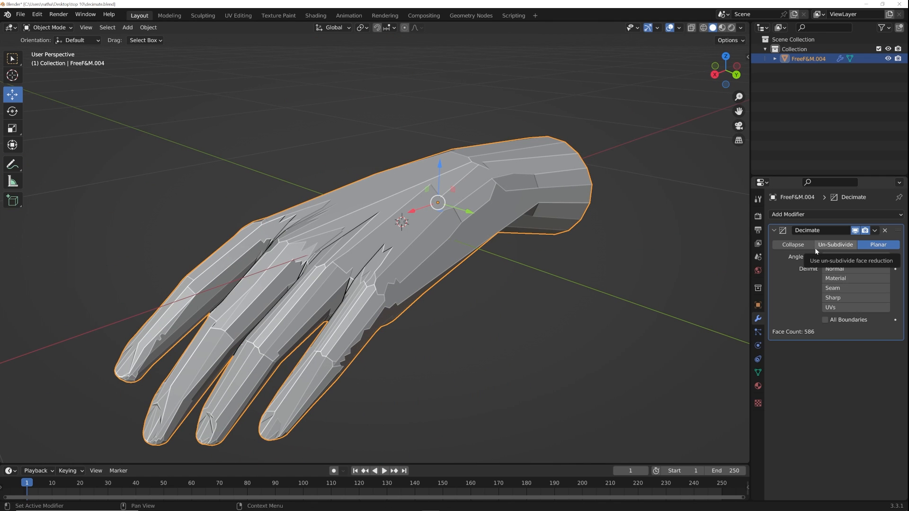
left_click(829, 214)
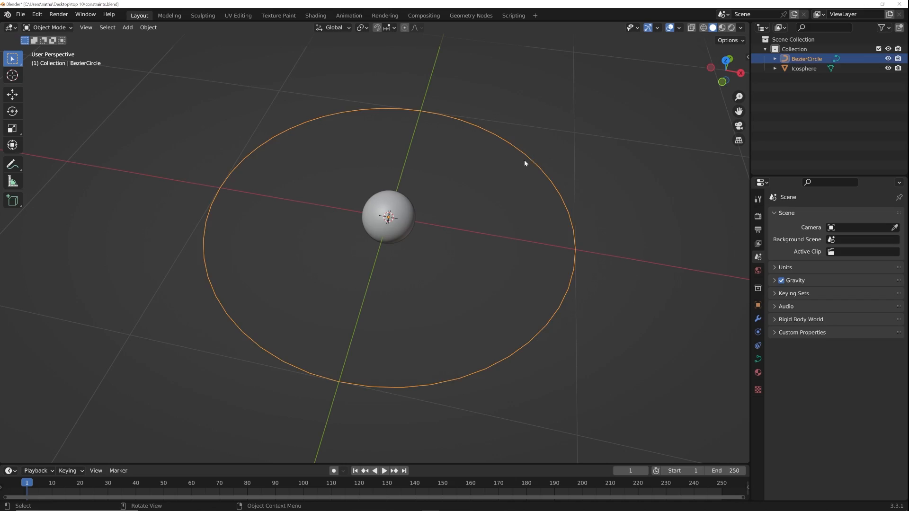
Add a Follow Path constraint to the Icosphere targeting BezierCircle
left_click(390, 218)
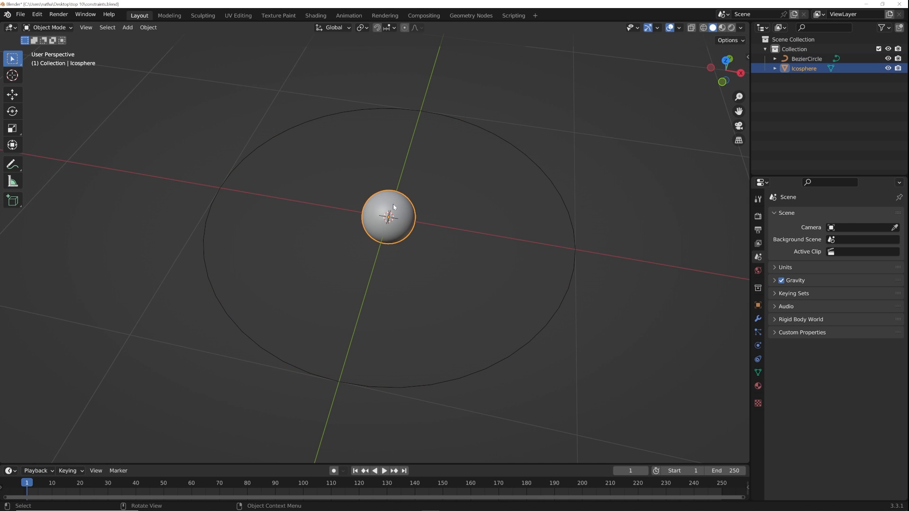
left_click(757, 358)
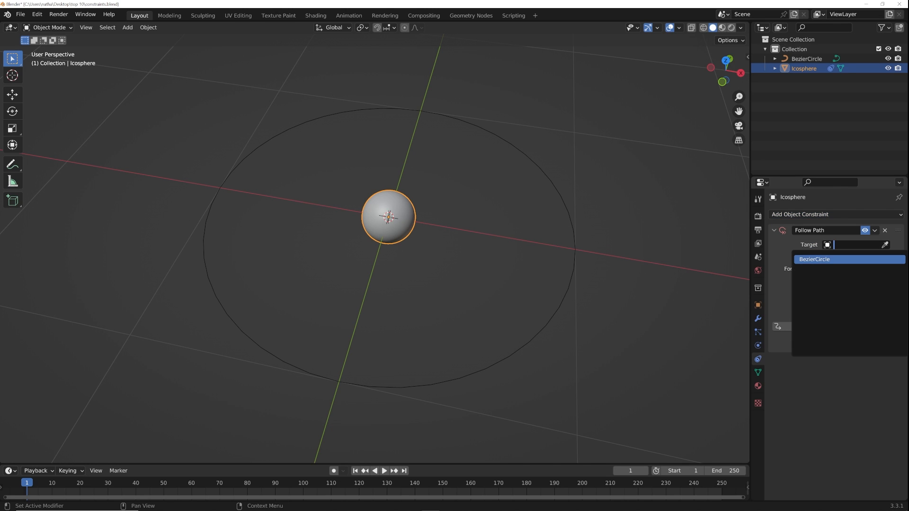
left_click(814, 259)
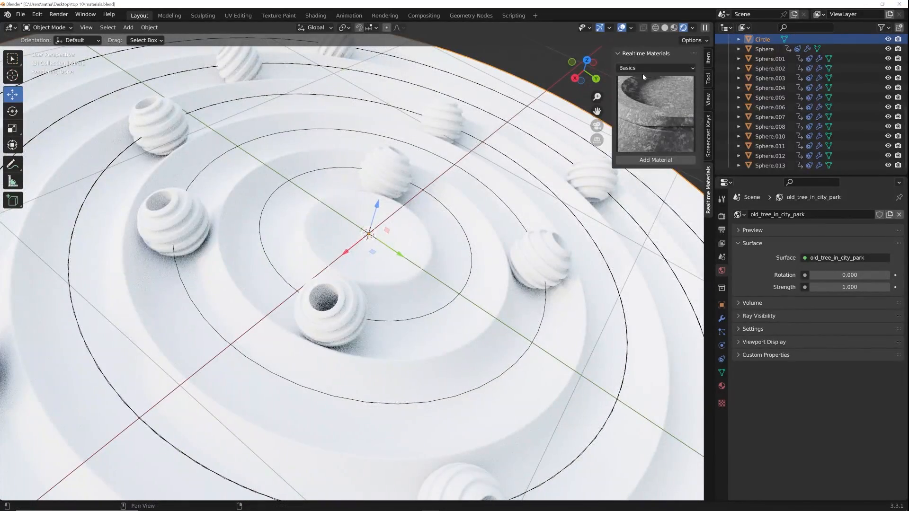
Apply Basic Plastic to the ringed base and change its base color to yellow
left_click(655, 113)
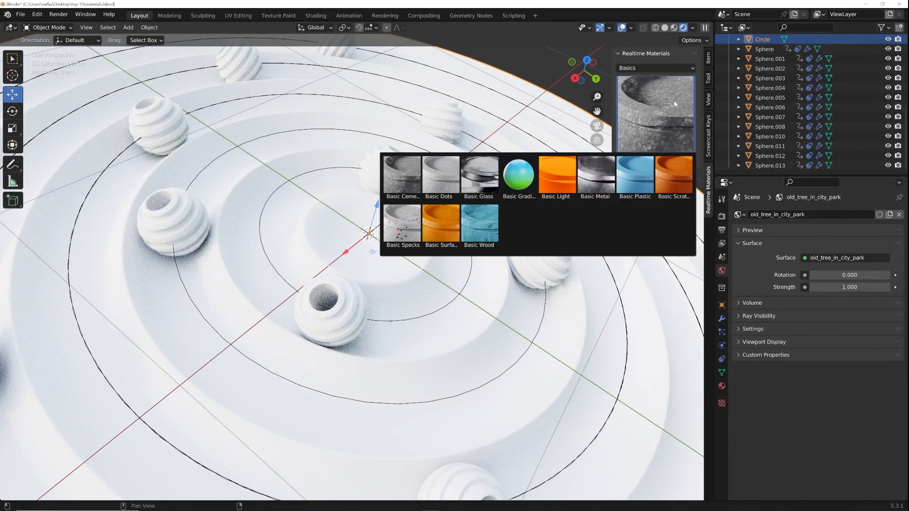
left_click(635, 176)
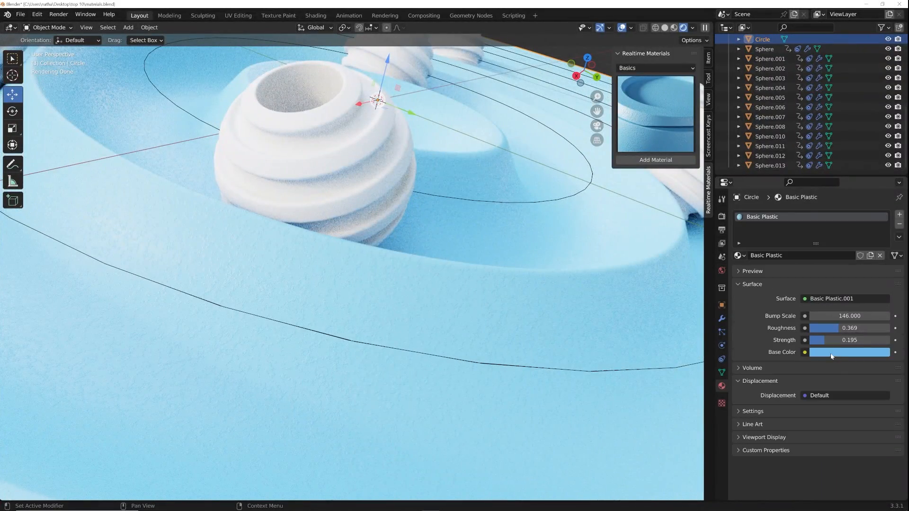
left_click(847, 352)
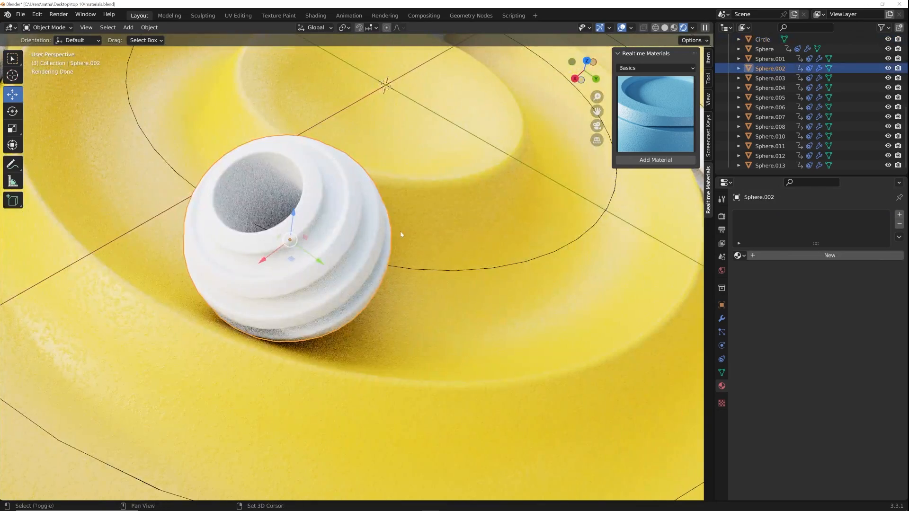
Apply Light Terrazzo to Sphere.002 and lower its Overall Scale from 25 to 10
left_click(655, 68)
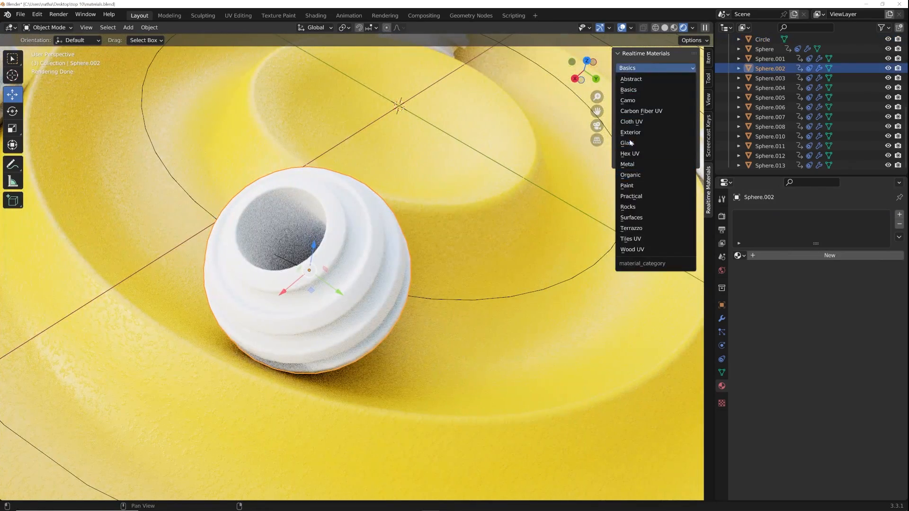
left_click(630, 227)
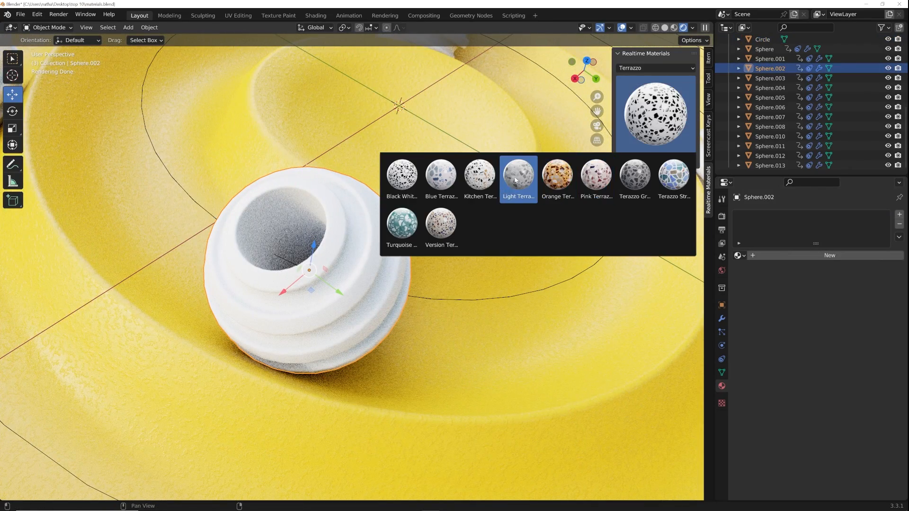
left_click(517, 174)
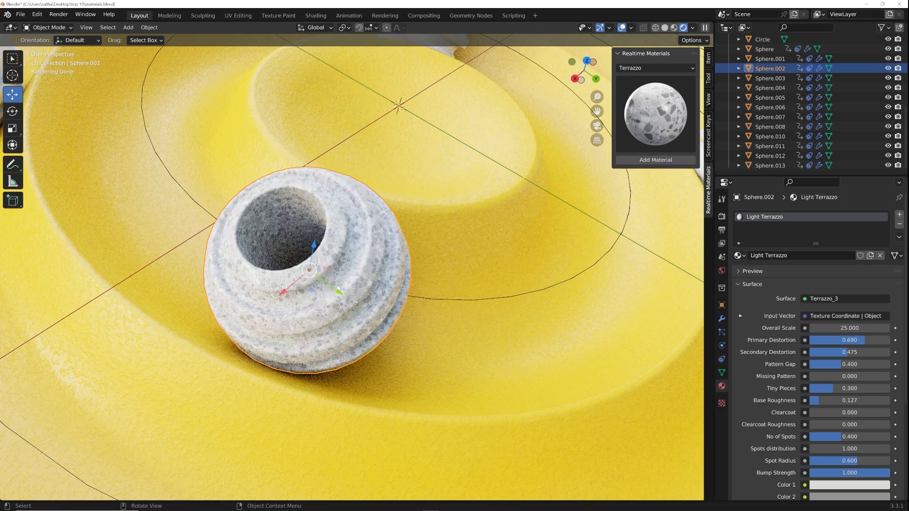
double_click(847, 328)
type("10.000")
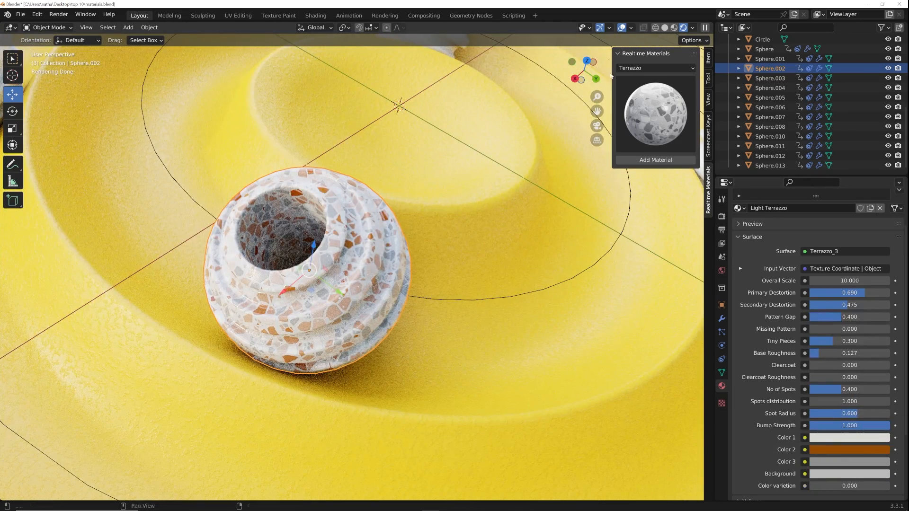
Apply an orange chipped paint to the ringed base, then browse Carbon Fiber UV materials
left_click(653, 67)
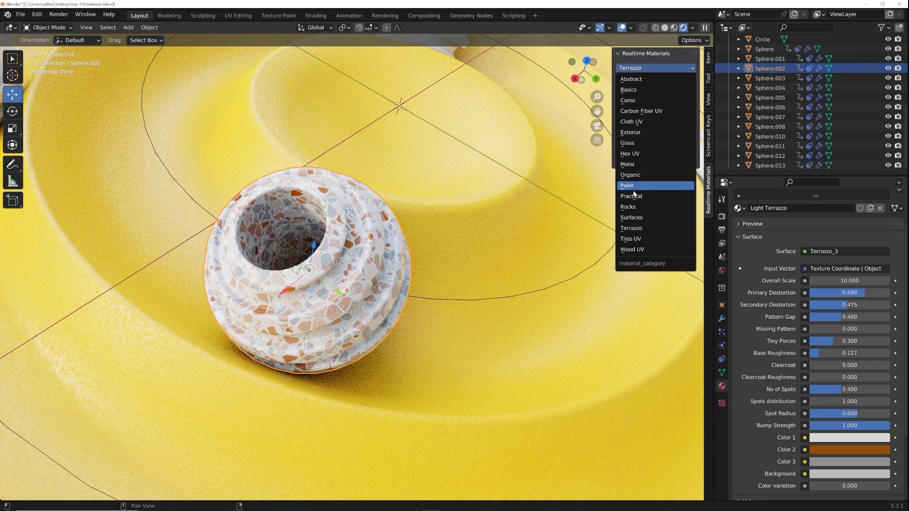
left_click(626, 186)
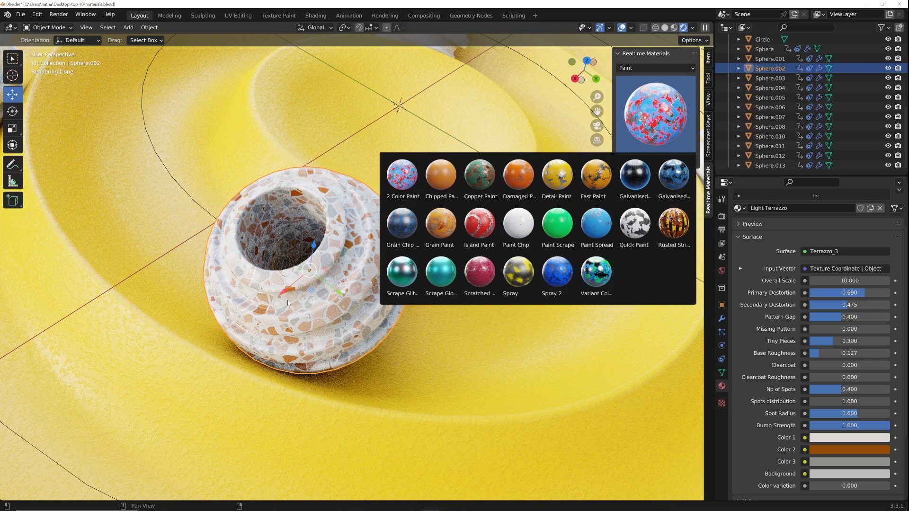
left_click(761, 39)
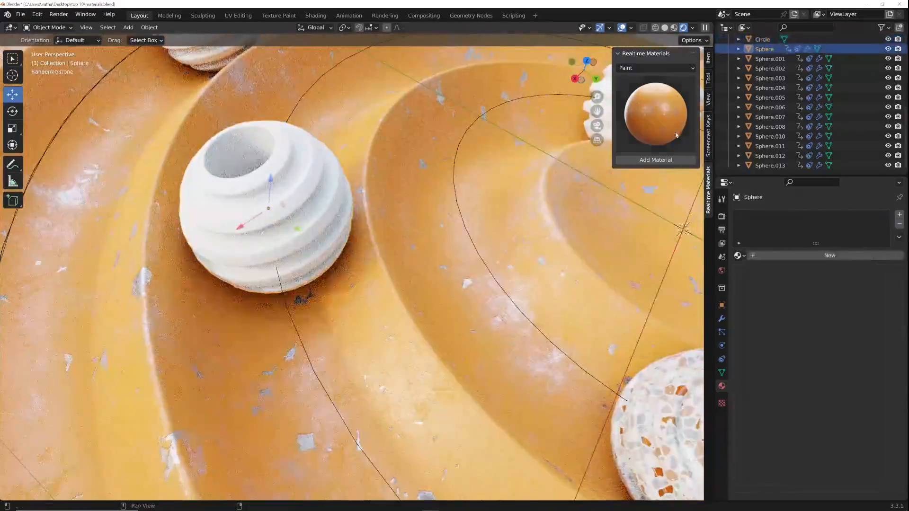
left_click(655, 67)
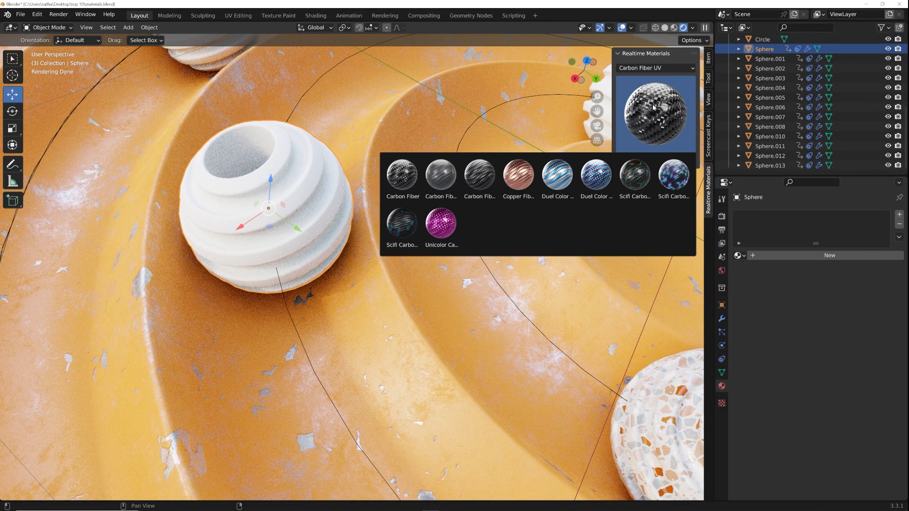
left_click(654, 113)
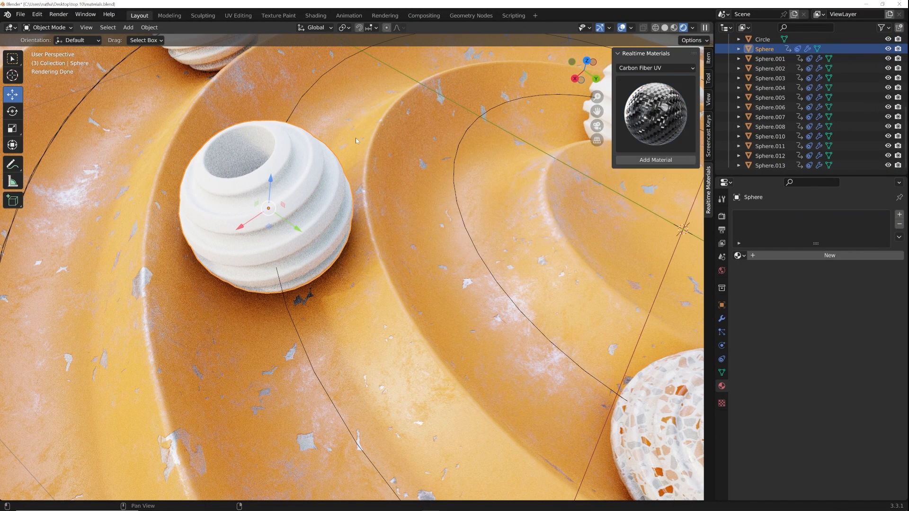
mouse_move(284, 218)
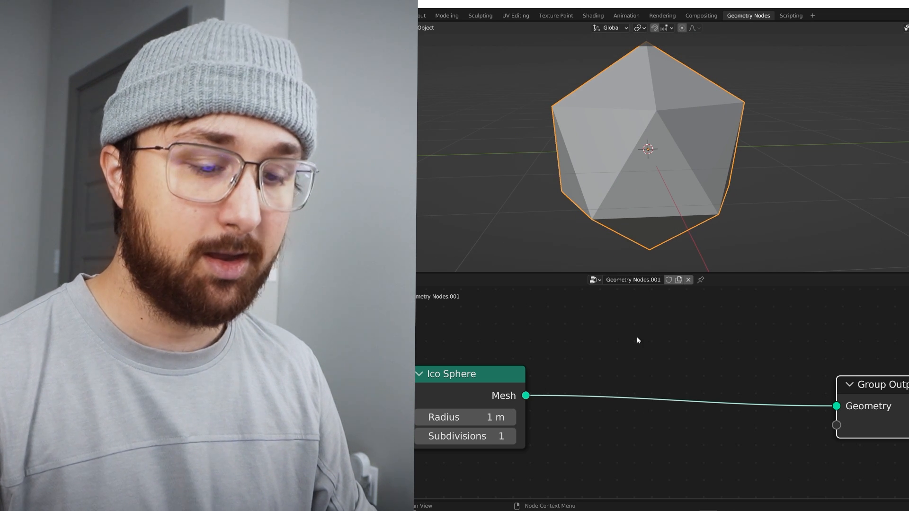
Add Mesh to Curve, then Curve to Mesh with a Curve Circle profile
type("mesh to")
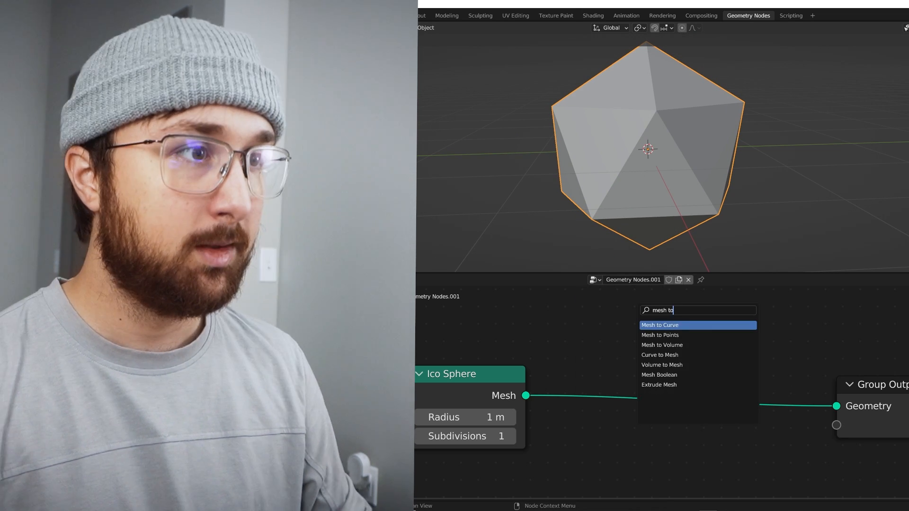
left_click(658, 324)
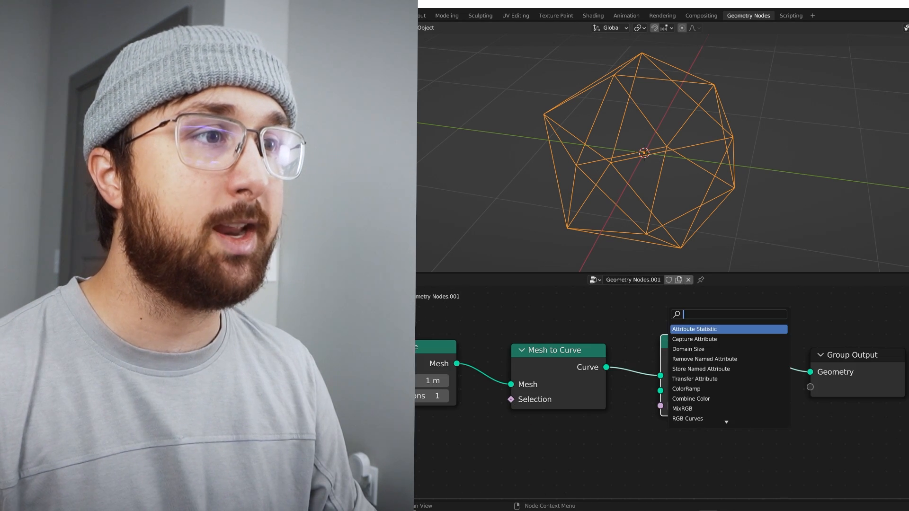
left_click(701, 341)
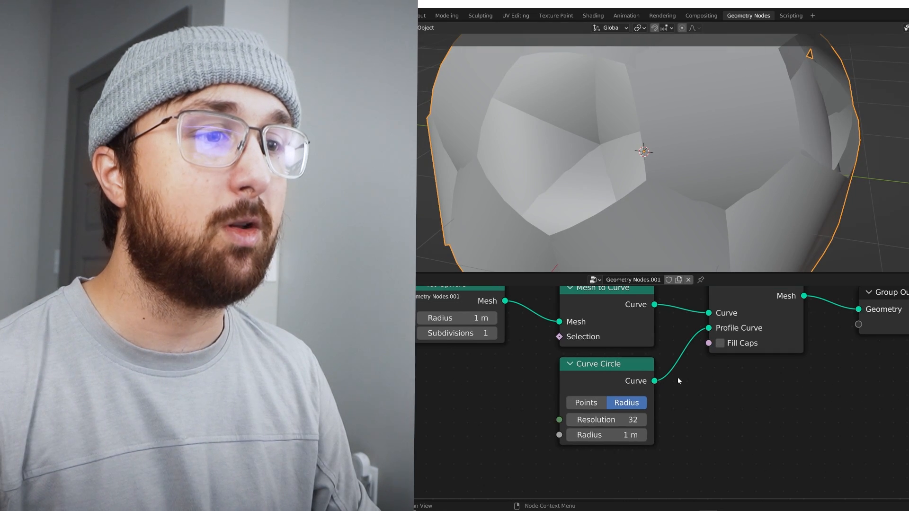
Set the Curve Circle radius to 0.02 m for thin round tubes
left_click(606, 435)
type("0.02")
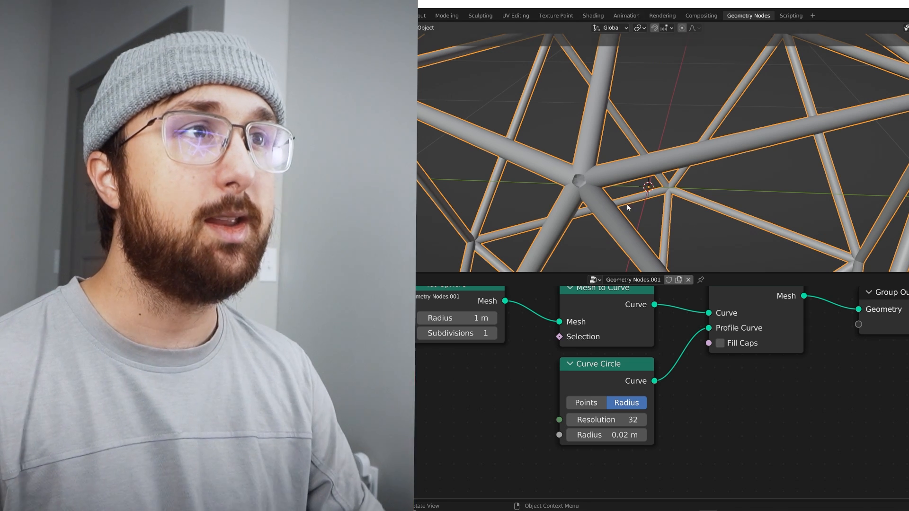
scroll("down", 3)
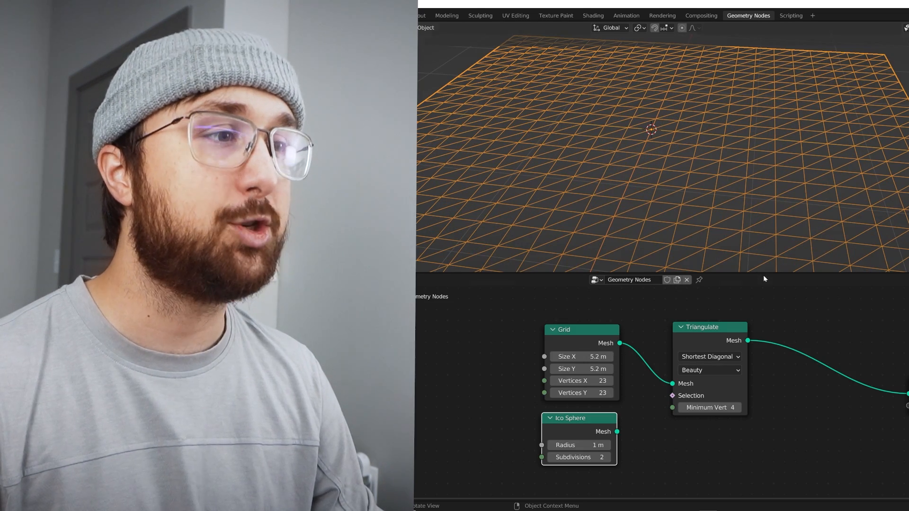
Route the Ico Sphere to the output and add a Dual Mesh node
left_click_drag(617, 431, 670, 408)
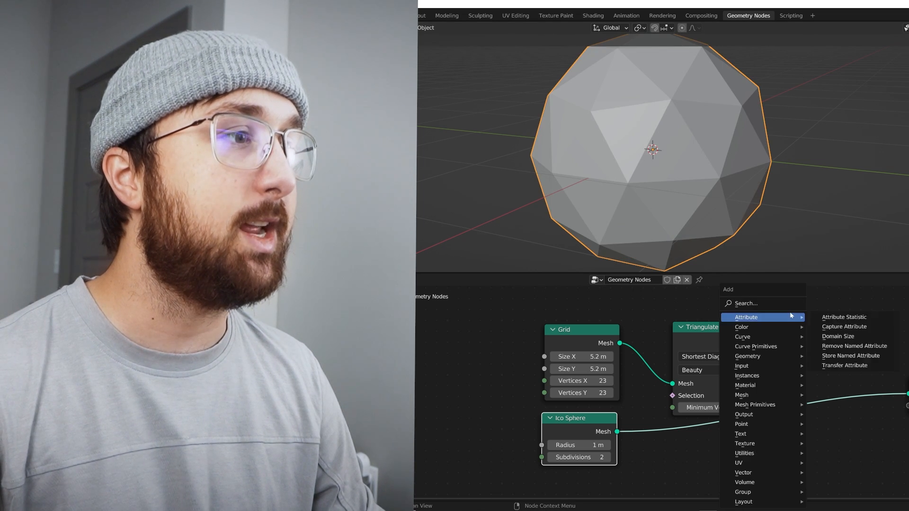
type("dual")
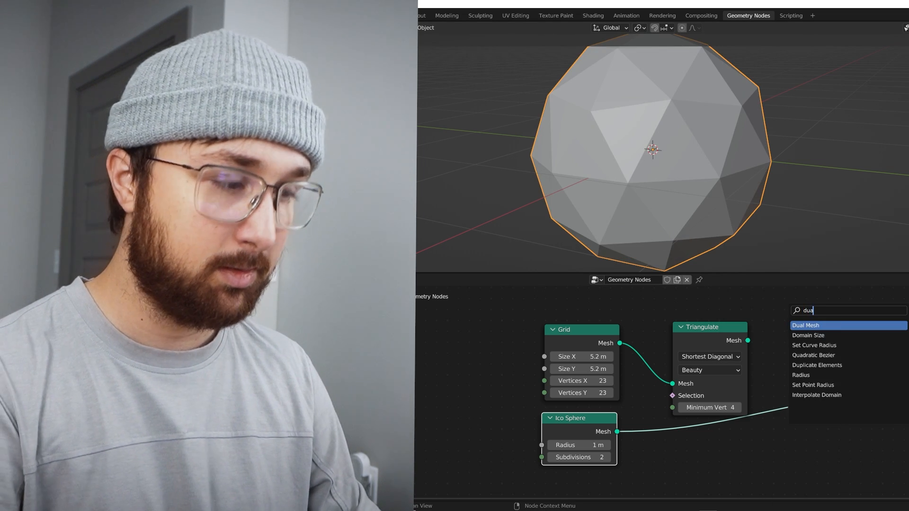
left_click(804, 325)
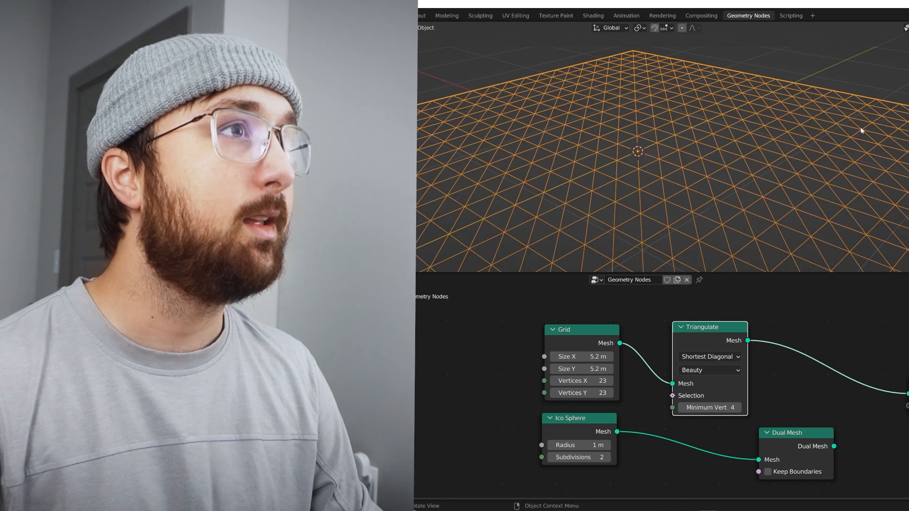
Insert the Dual Mesh node on the link after the Triangulate node
left_click_drag(862, 131, 740, 224)
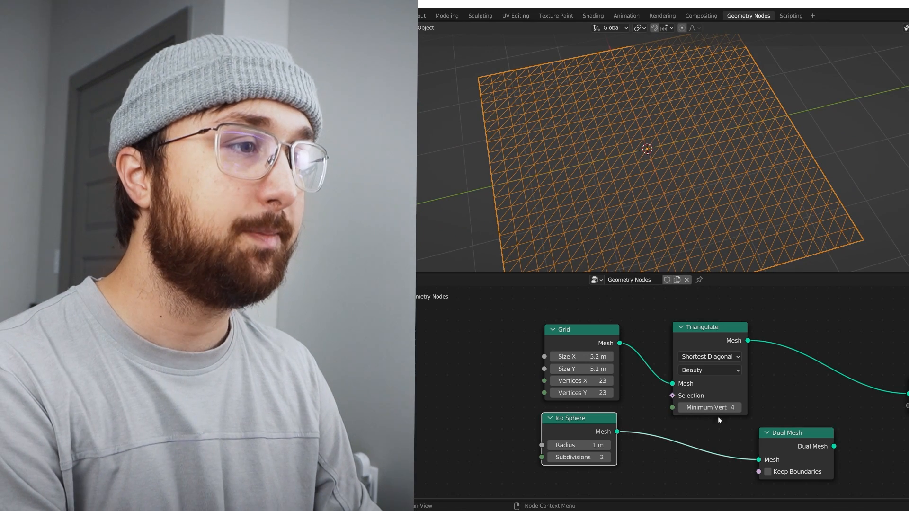
mouse_move(748, 464)
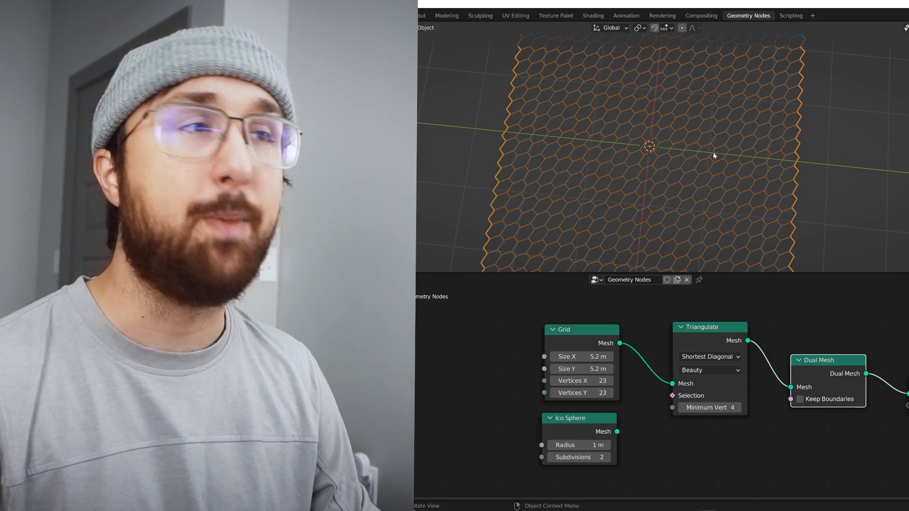
mouse_move(684, 213)
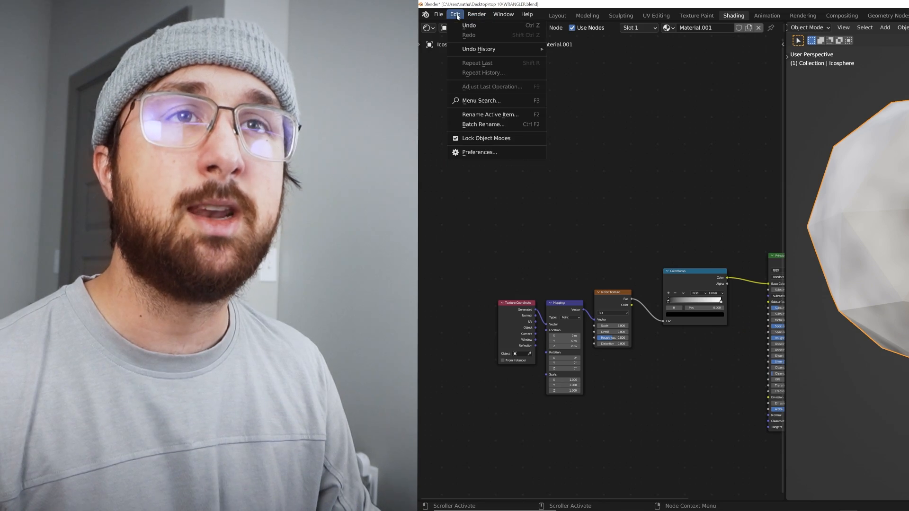
In Preferences > Add-ons, search 'node' and confirm Node Wrangler is enabled
left_click(479, 152)
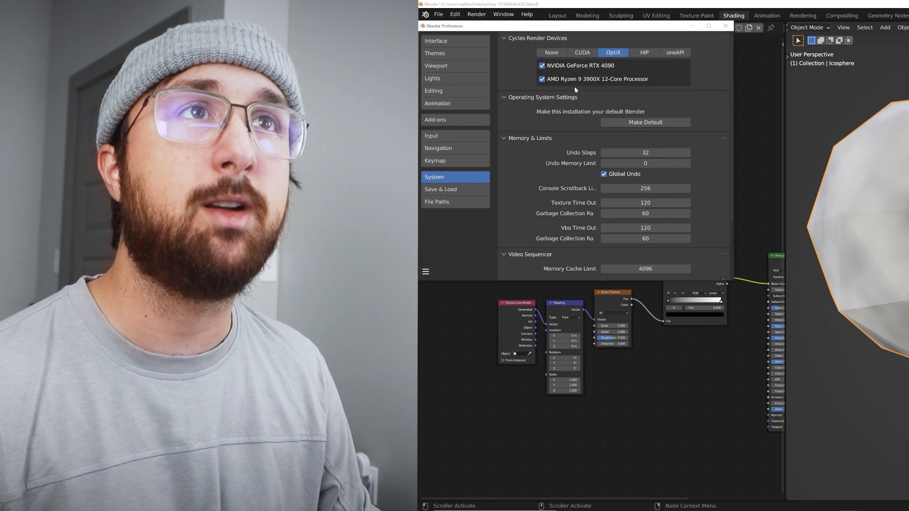
left_click(435, 119)
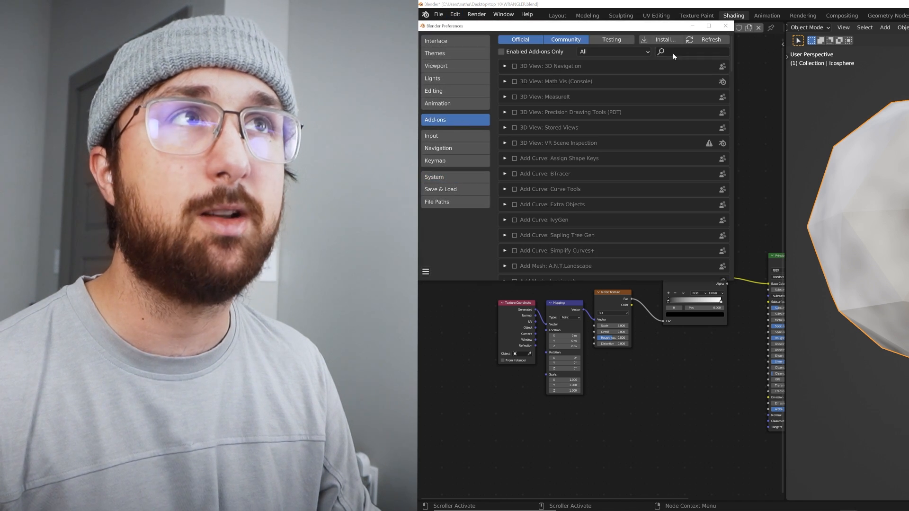
type("node")
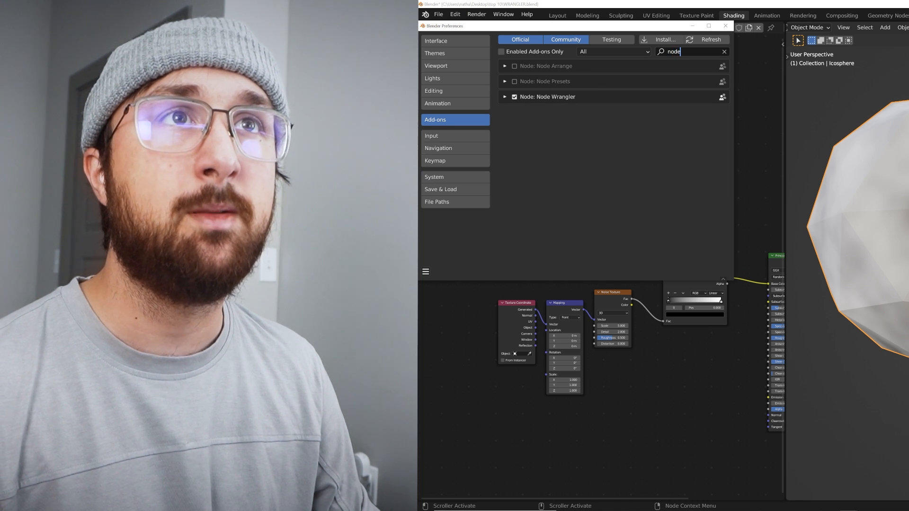
left_click(725, 25)
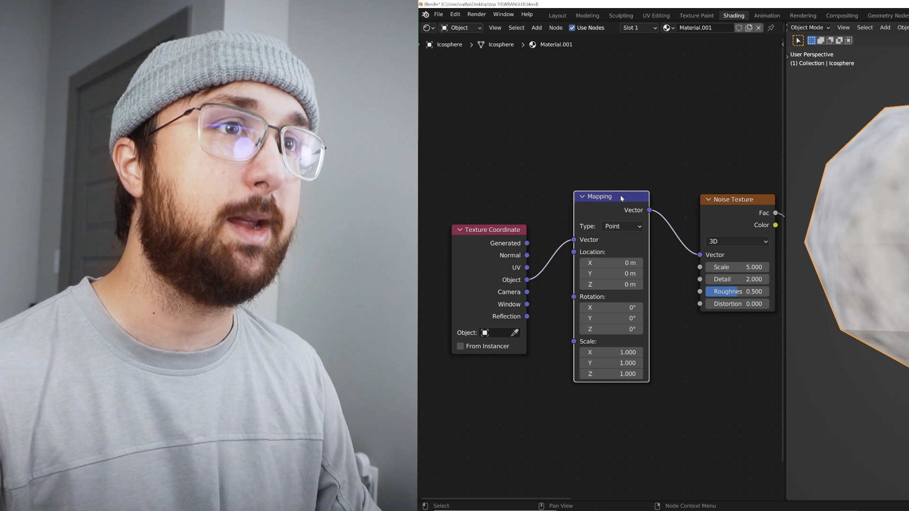
Adjust a node near the Noise Texture in the Shader Editor
left_click_drag(620, 196, 605, 191)
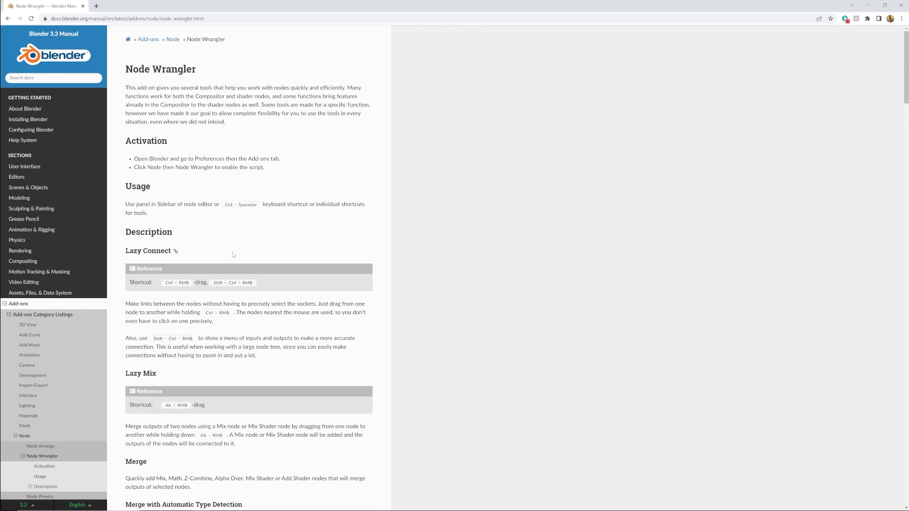
mouse_move(232, 255)
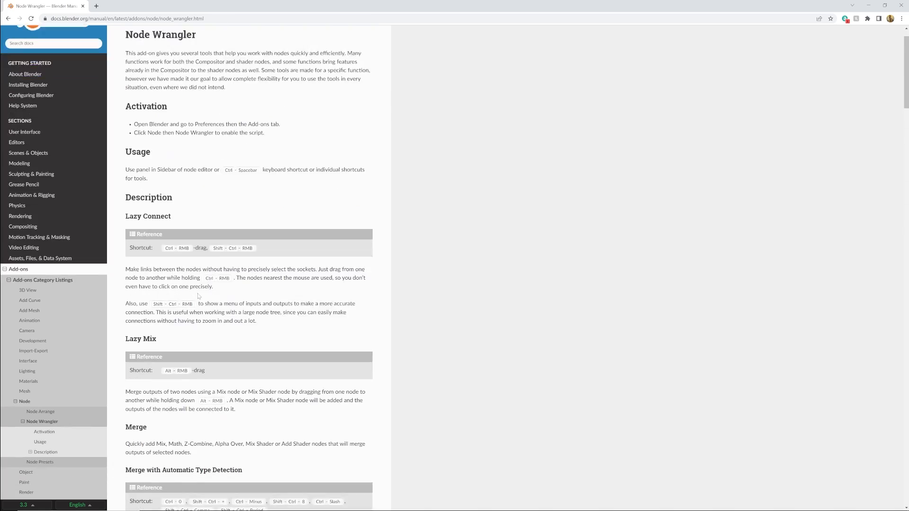
scroll("down", 3)
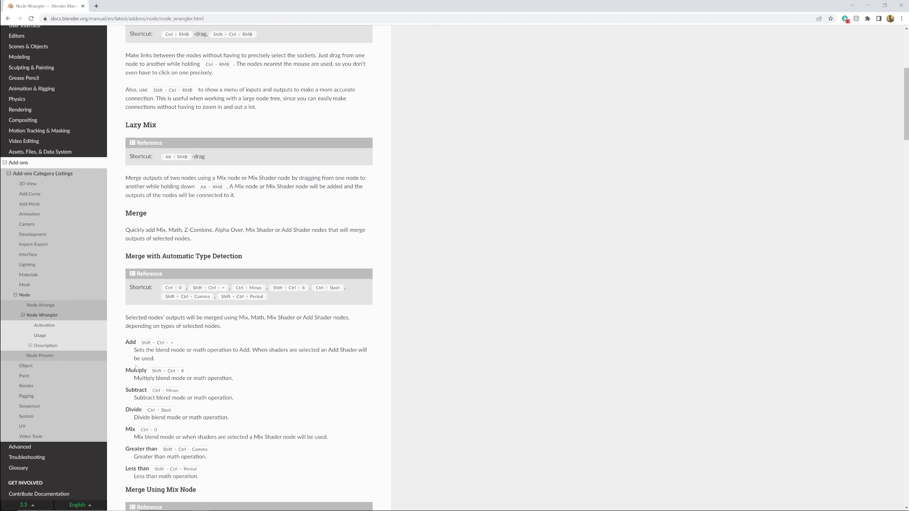
mouse_move(151, 377)
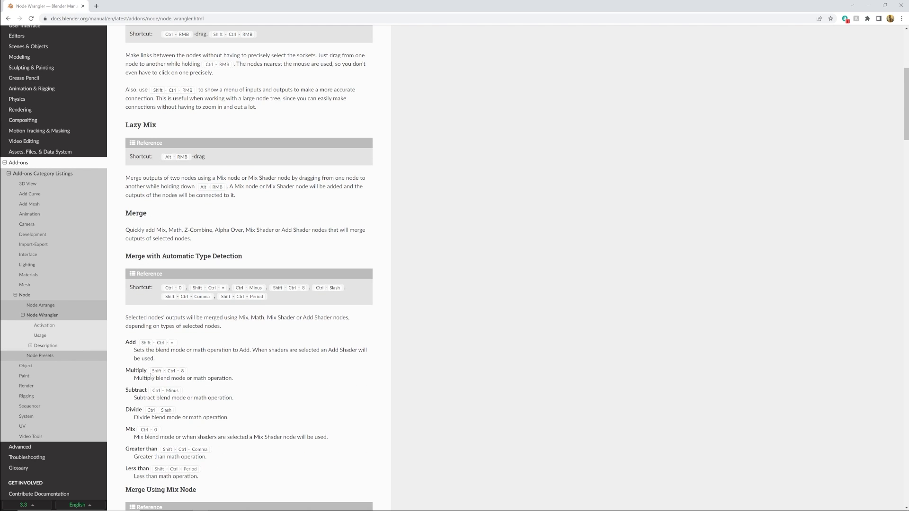
scroll("down", 3)
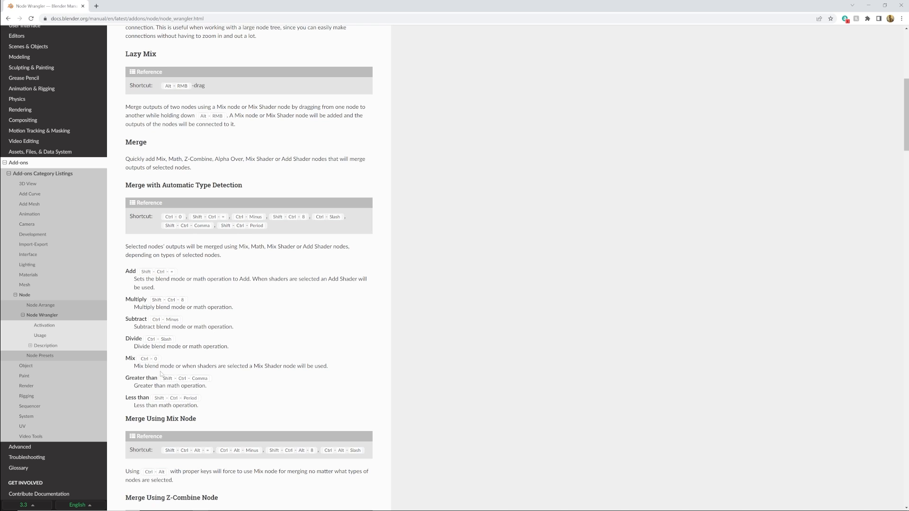
scroll("down", 3)
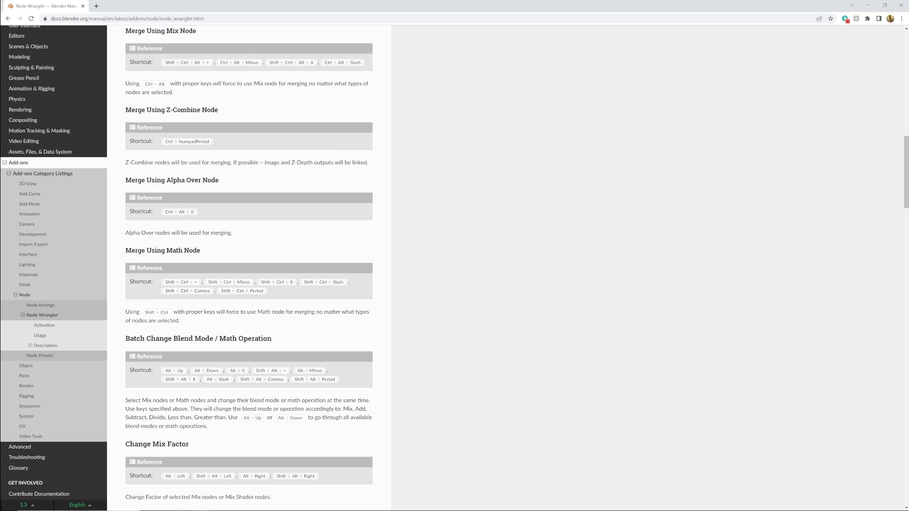
scroll("down", 3)
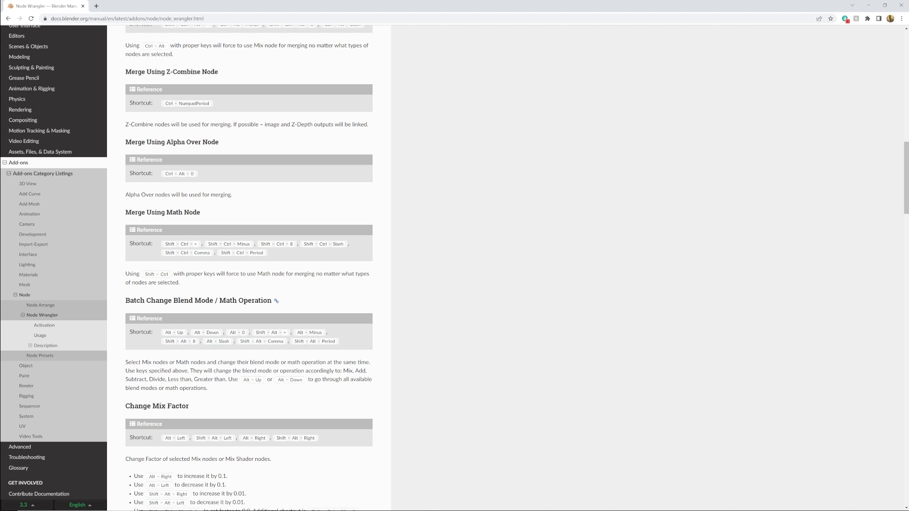
scroll("down", 3)
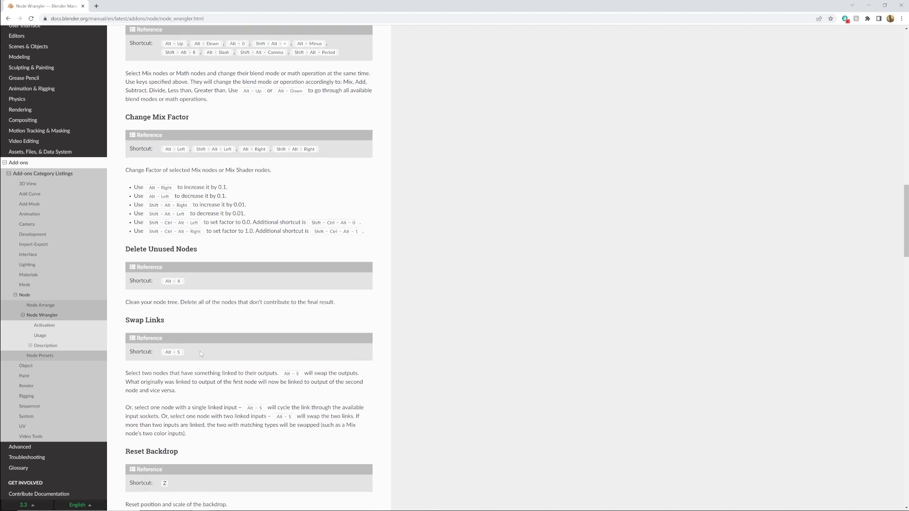
scroll("down", 3)
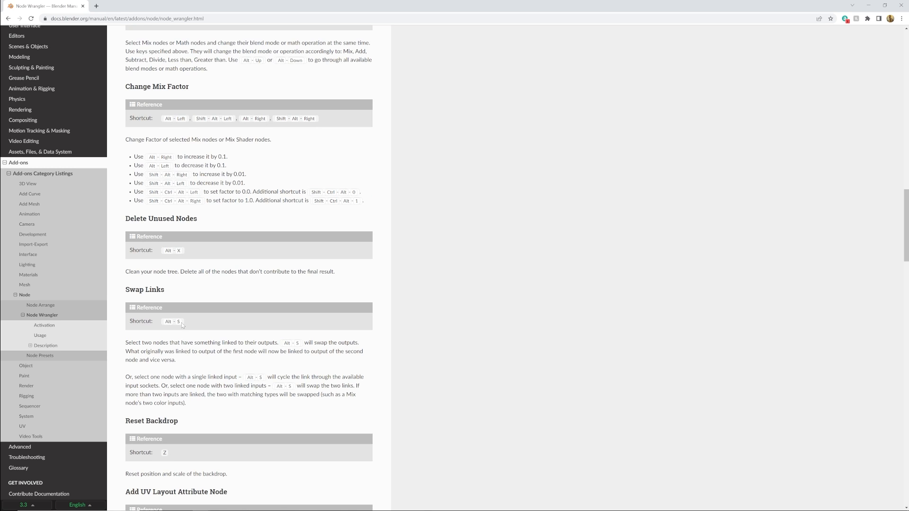
mouse_move(169, 290)
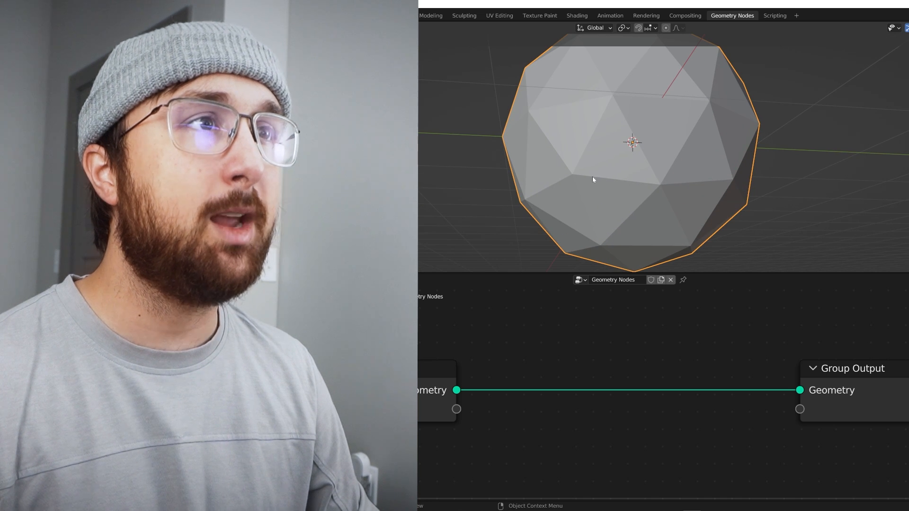
mouse_move(580, 106)
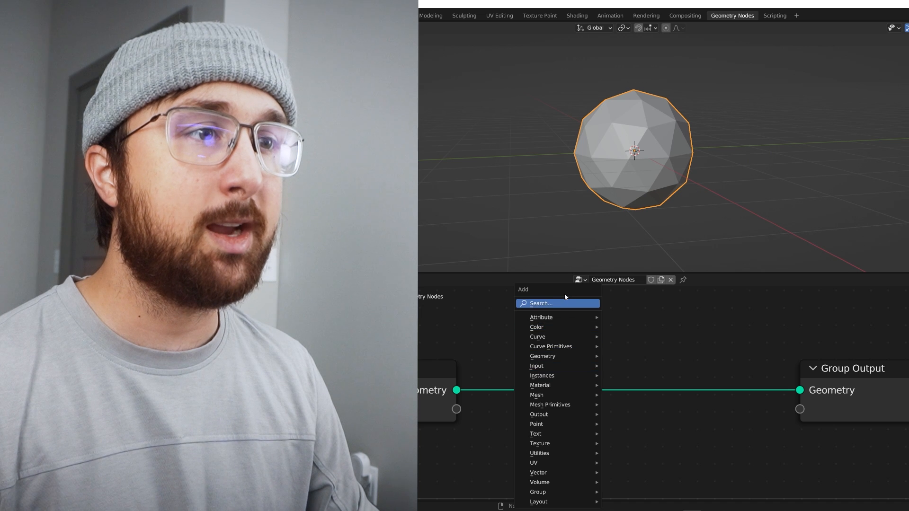
Add an Instance on Points node and a mesh primitive to instance on the points
type("inst")
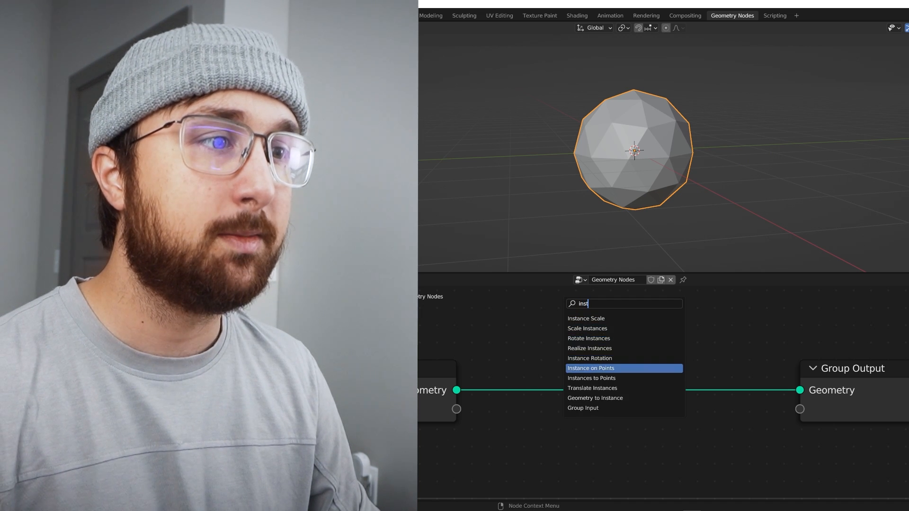
left_click(590, 368)
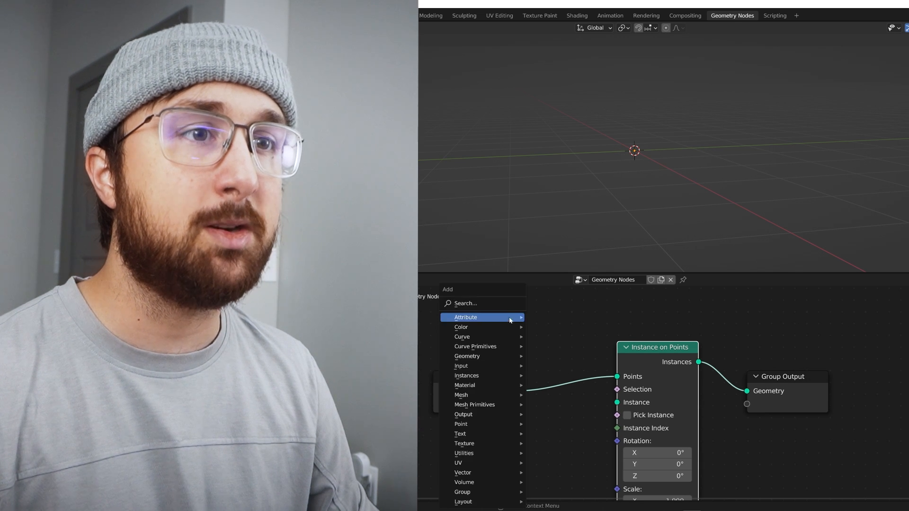
left_click(465, 303)
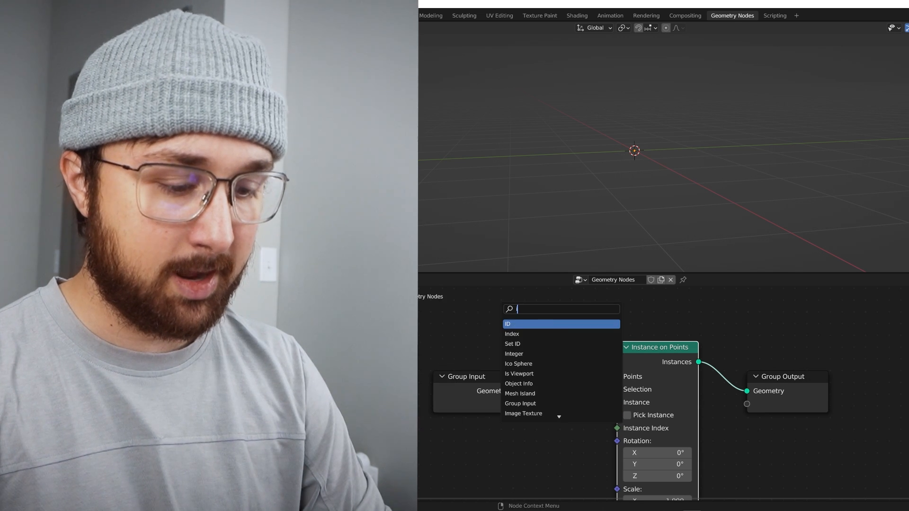
left_click(517, 364)
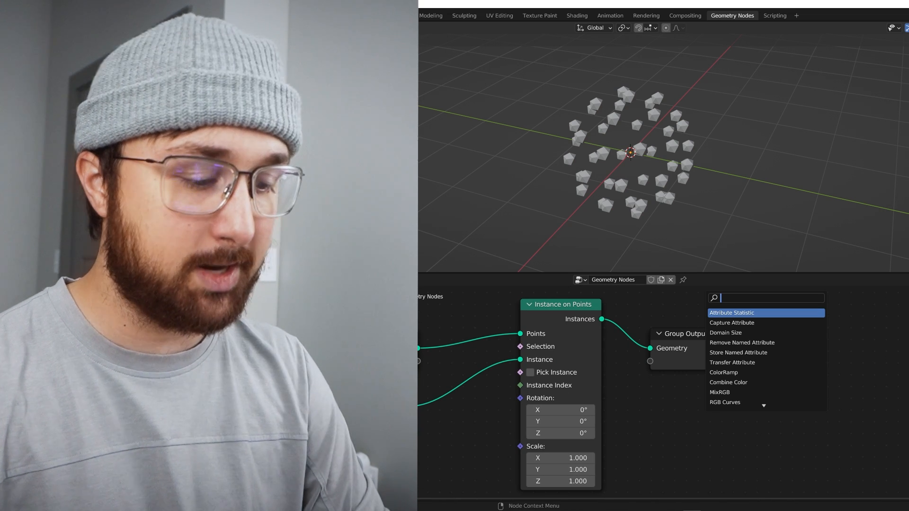
Add a Join Geometry node combining the icosphere with the instanced spheres
type("join")
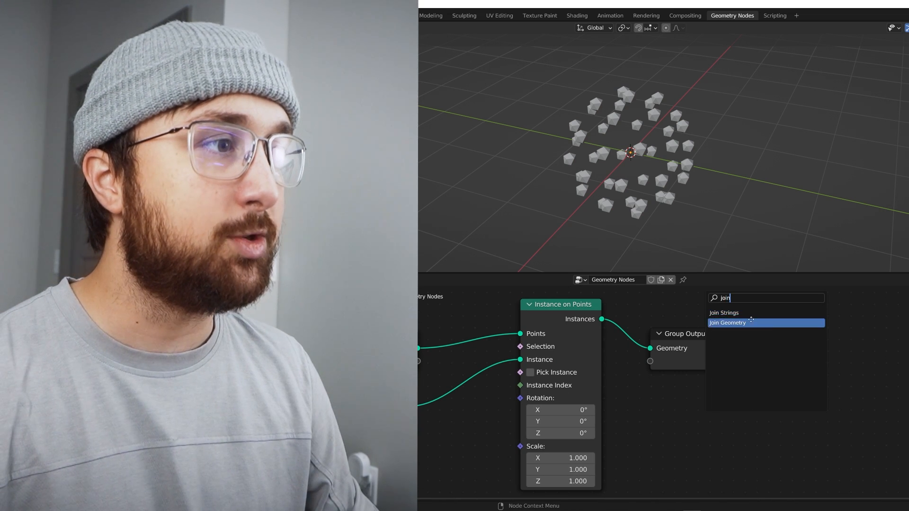
left_click(727, 322)
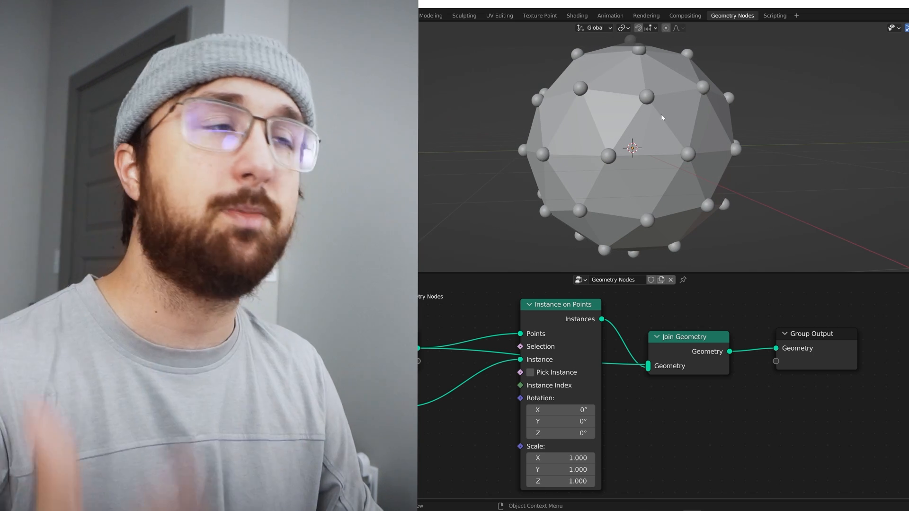
left_click_drag(558, 305, 559, 383)
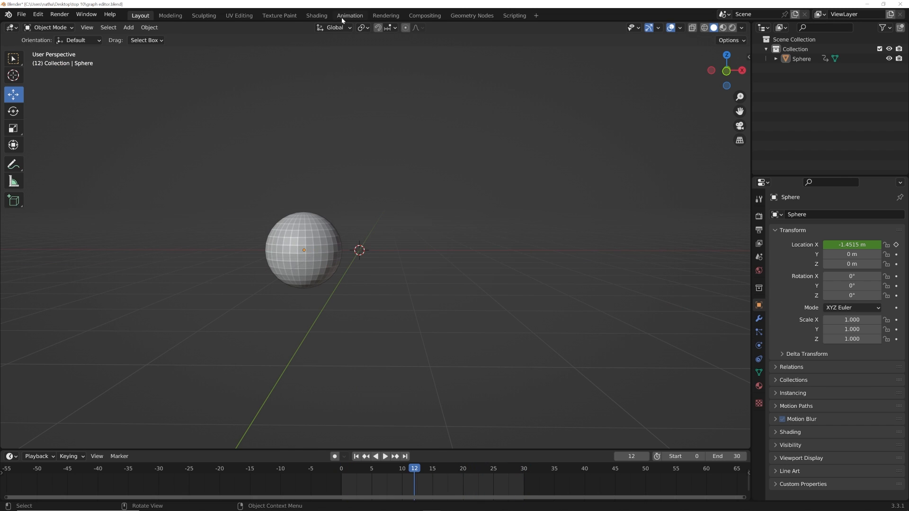
Switch to the Animation workspace and select the Sphere to show its X Location curve
left_click(349, 15)
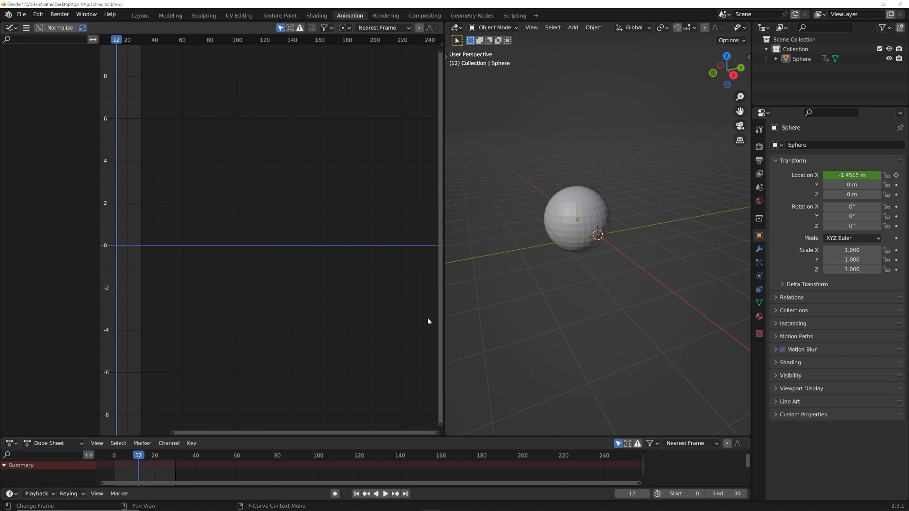
left_click(11, 28)
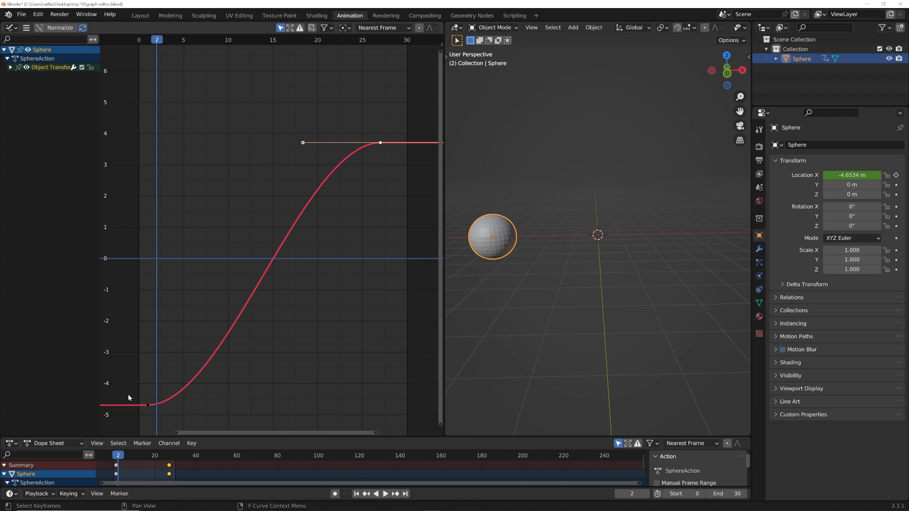
Stretch the final keyframe's left Bézier handle out toward frame 0 for a gradual ease-in
left_click(380, 143)
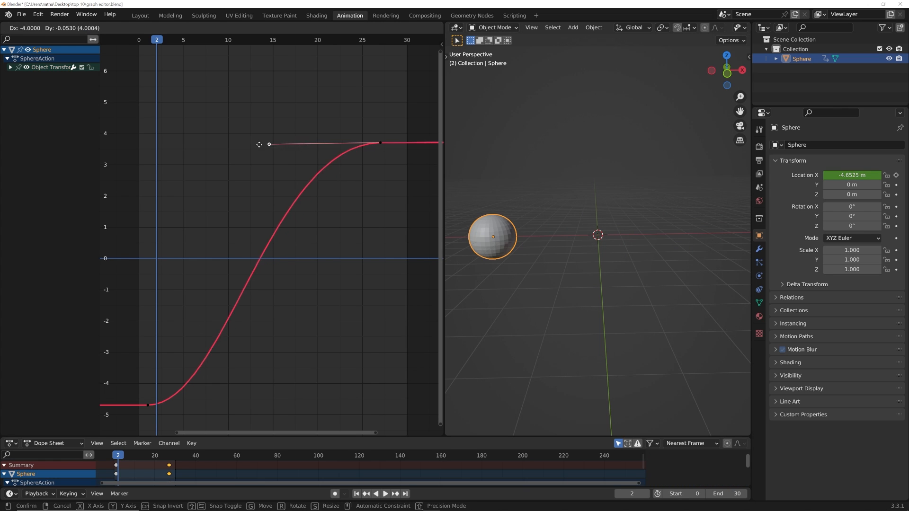
left_click_drag(268, 144, 143, 145)
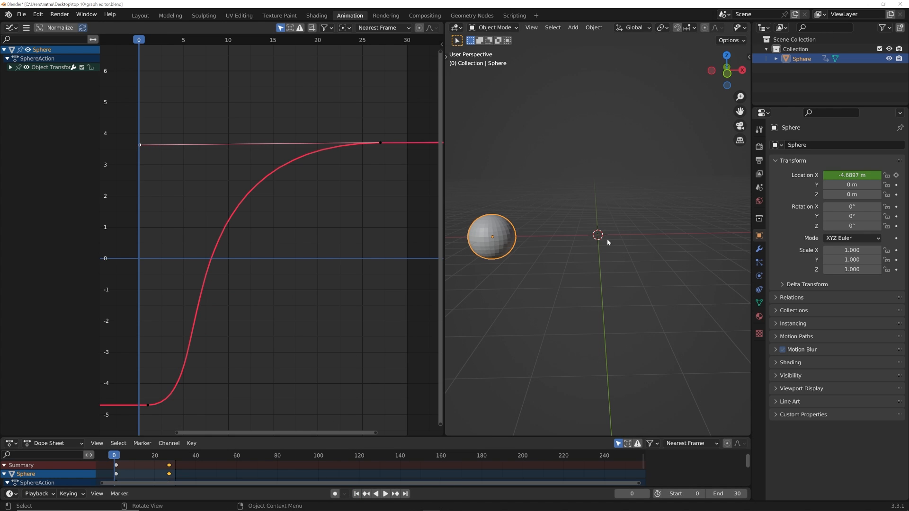
left_click(384, 493)
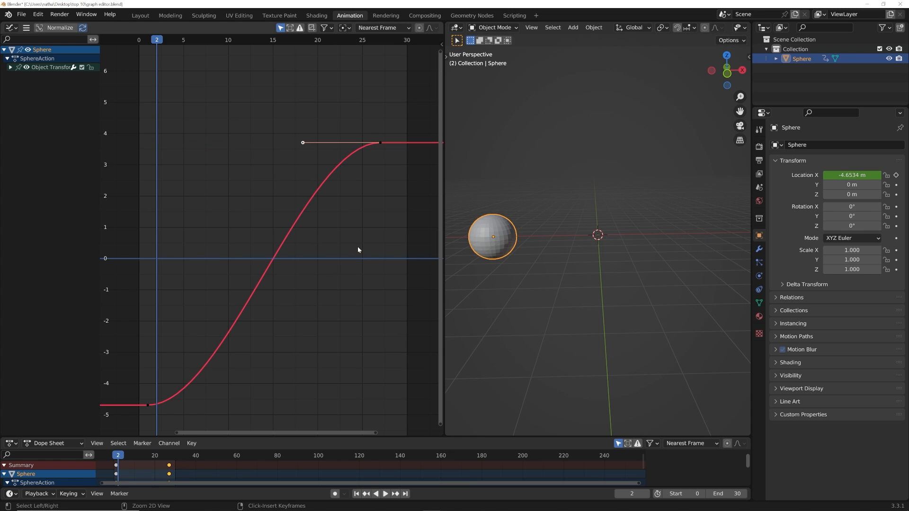
left_click(384, 493)
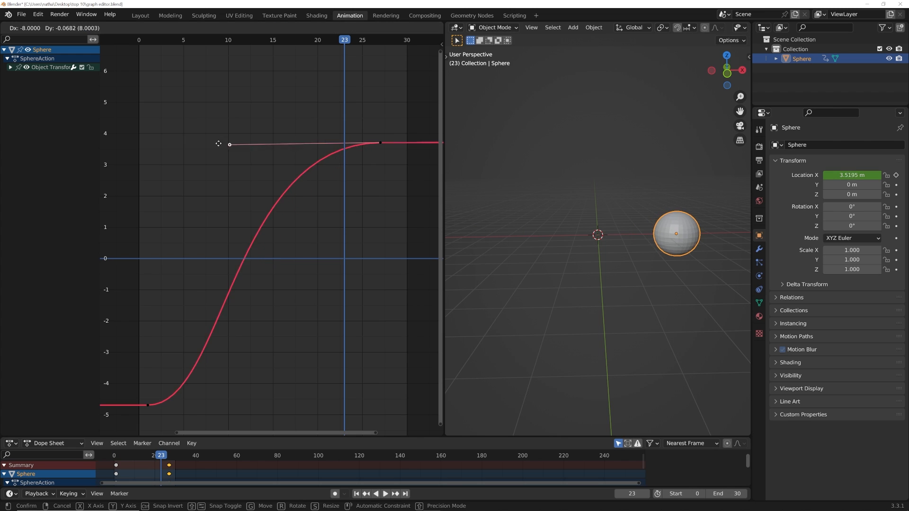
left_click_drag(229, 142, 133, 141)
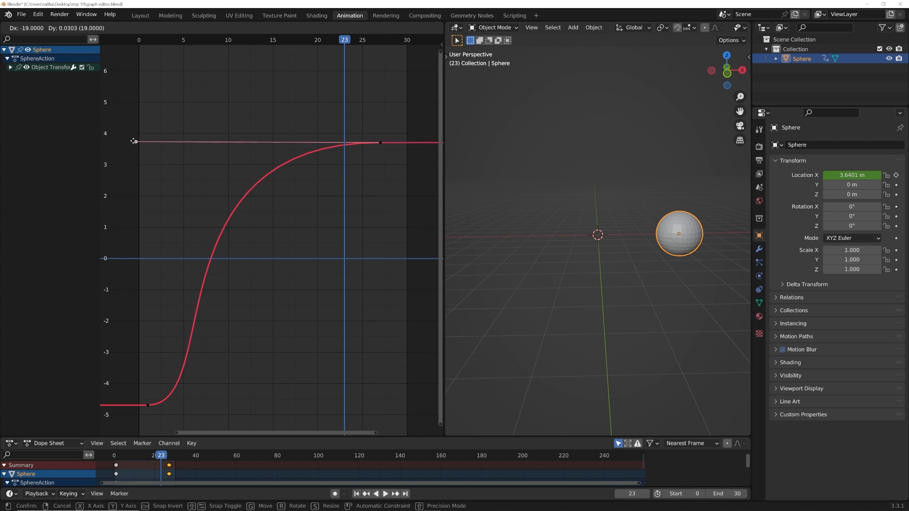
left_click(385, 493)
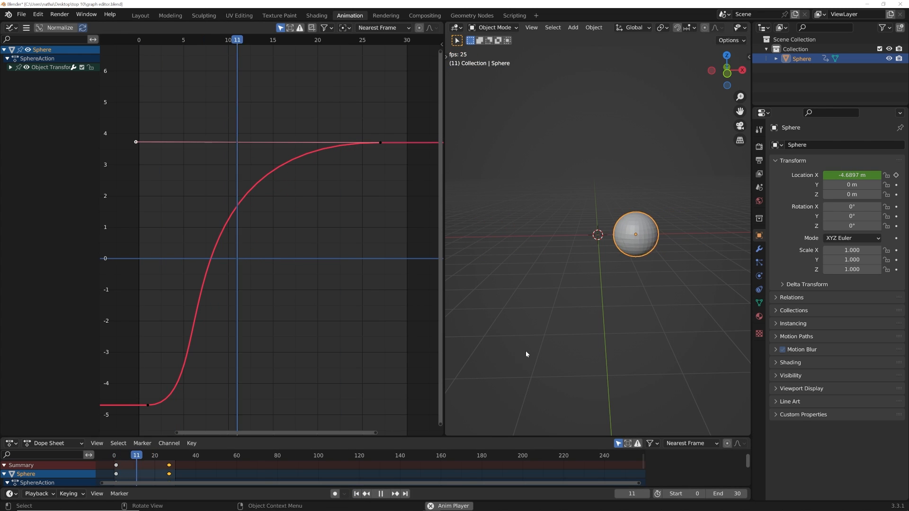